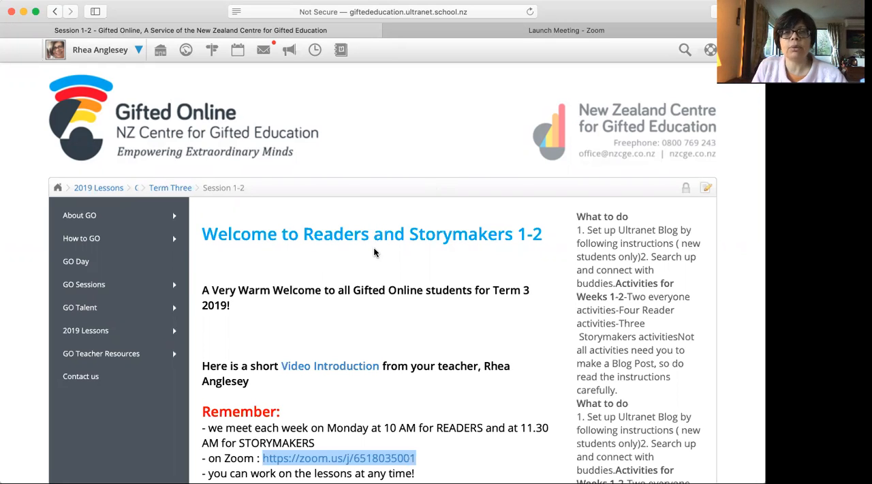
mouse_move(425, 261)
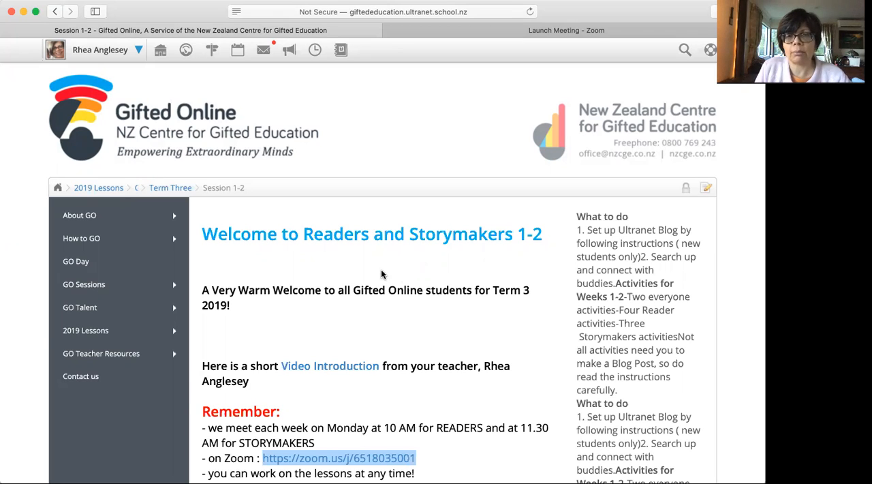
Step: Scroll down the Session 1-2 page past the green tick and activity pictures to the USpace Blog instructions
click(86, 330)
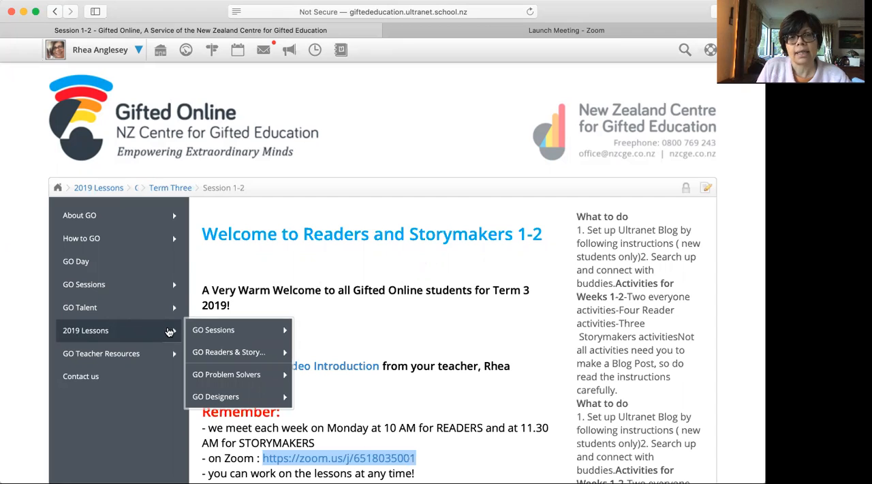
mouse_move(212, 330)
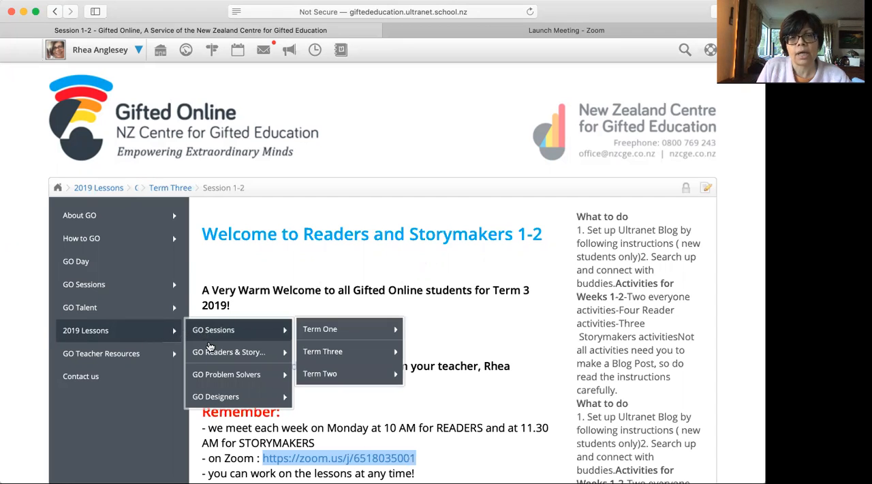
mouse_move(229, 352)
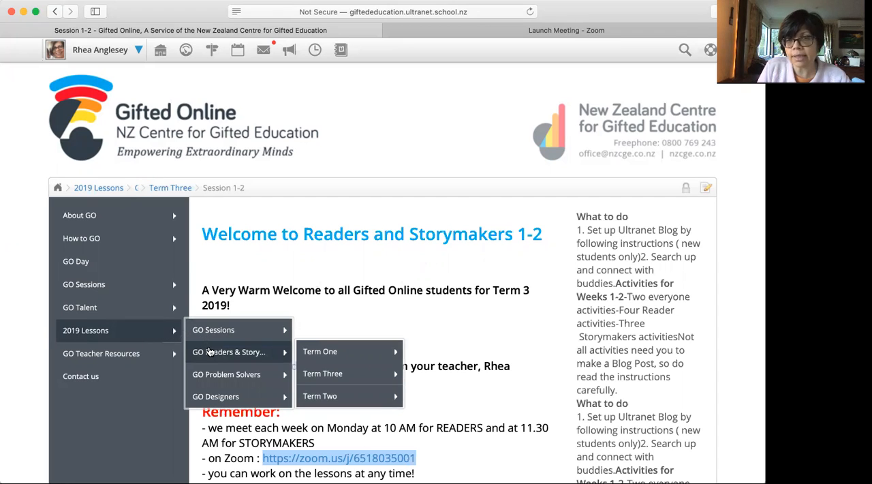
mouse_move(299, 352)
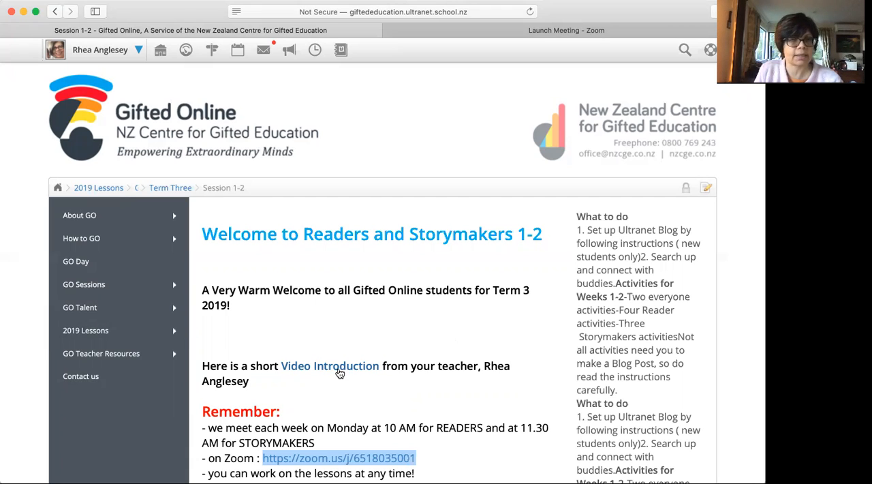
scroll(down, 3)
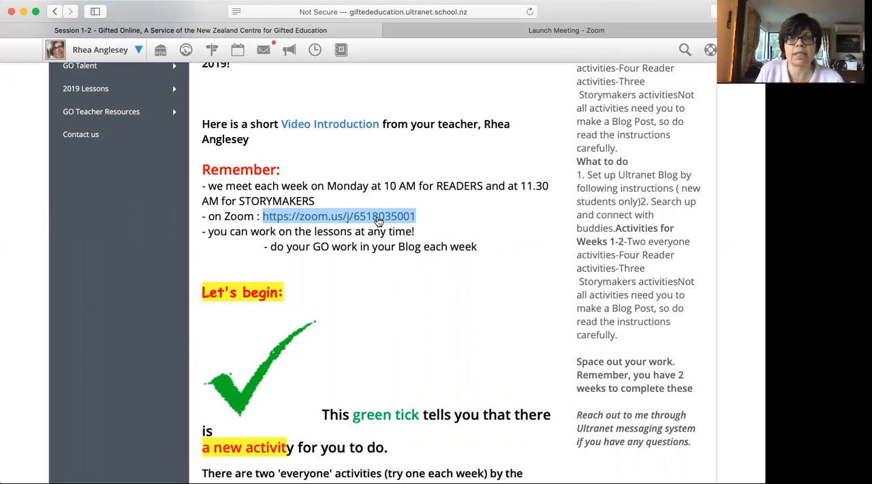
scroll(down, 3)
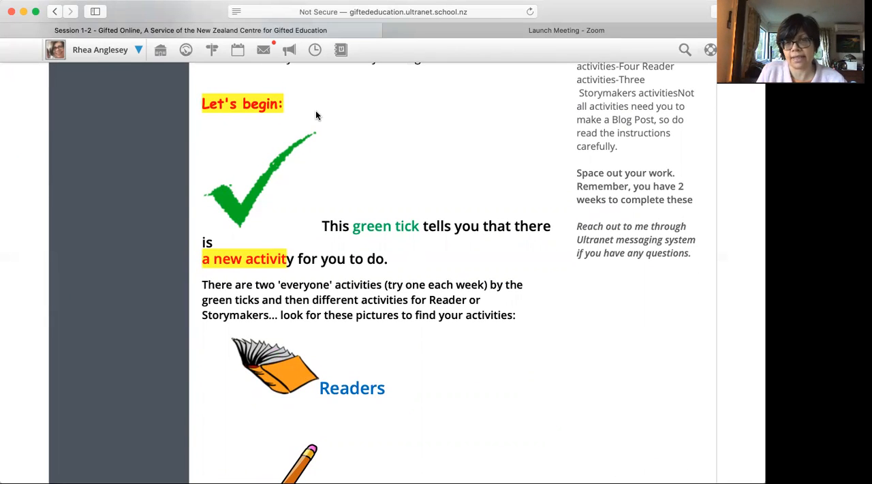
mouse_move(330, 144)
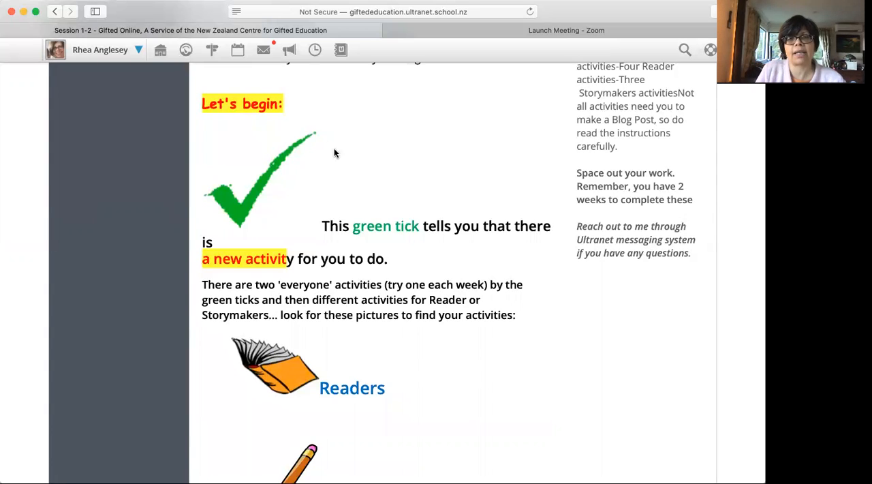
scroll(down, 3)
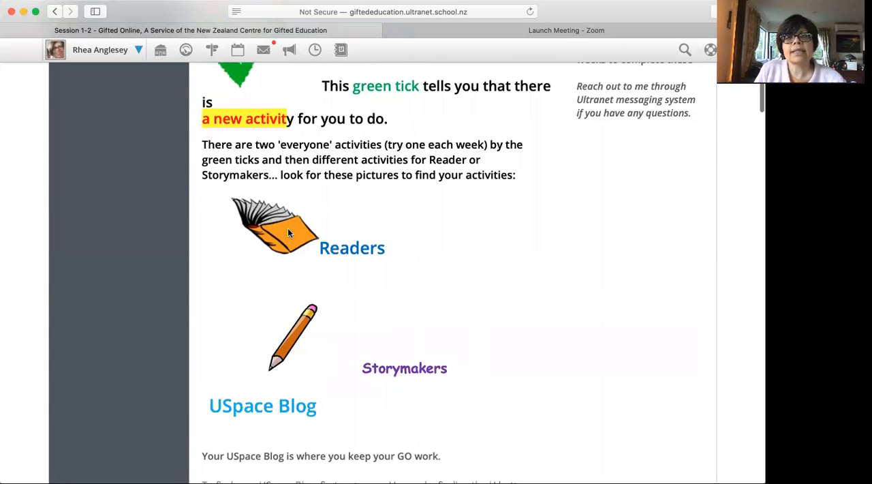
mouse_move(284, 323)
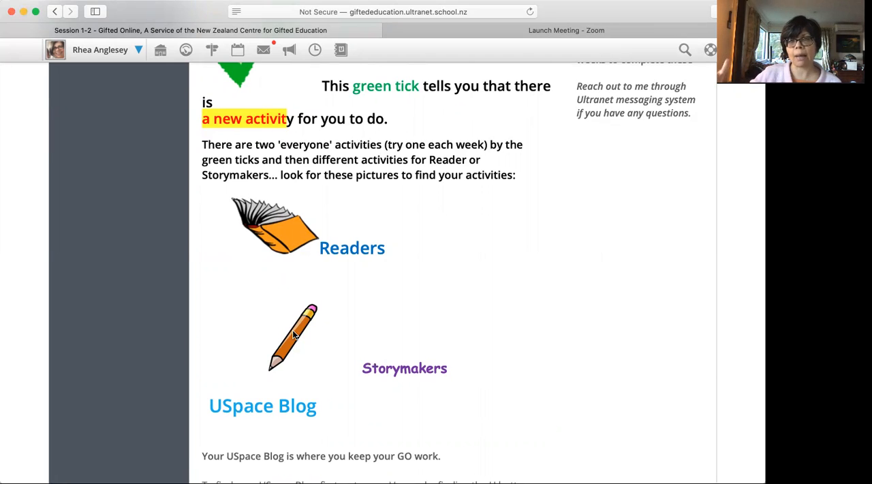
mouse_move(422, 348)
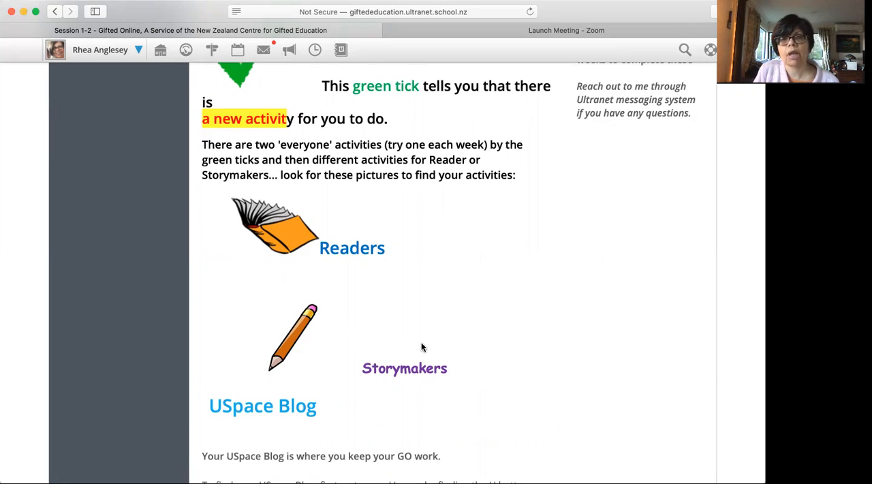
scroll(down, 3)
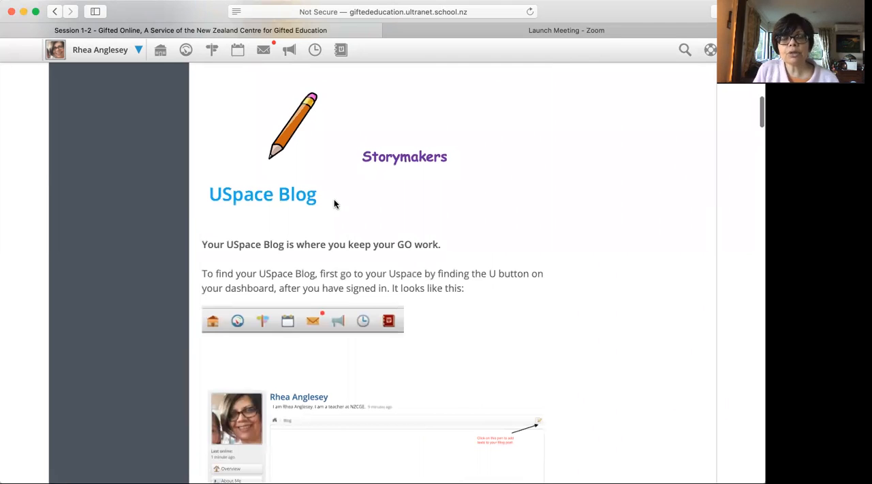
mouse_move(308, 166)
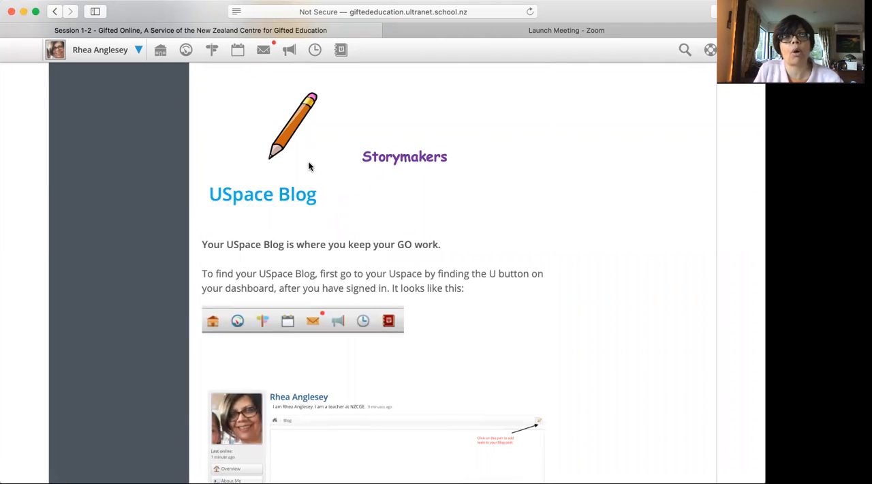
mouse_move(134, 53)
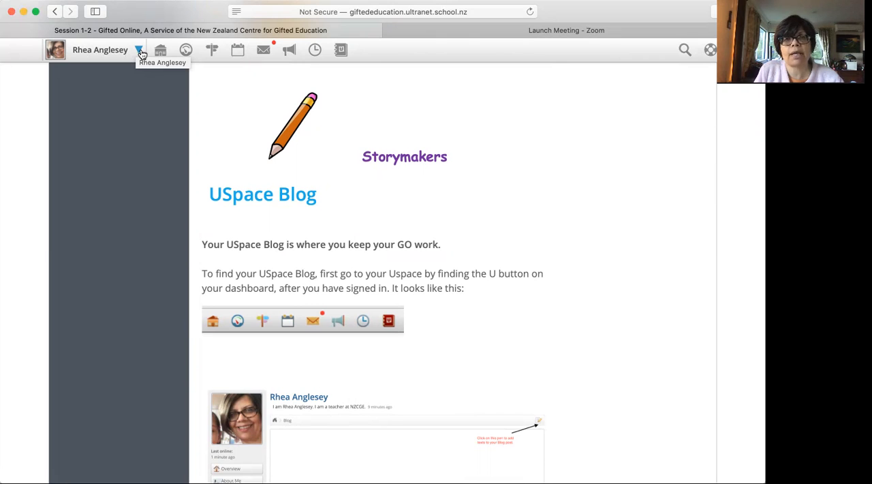
Step: Open the User Menu beside your name and go to your uSpace profile page
click(101, 49)
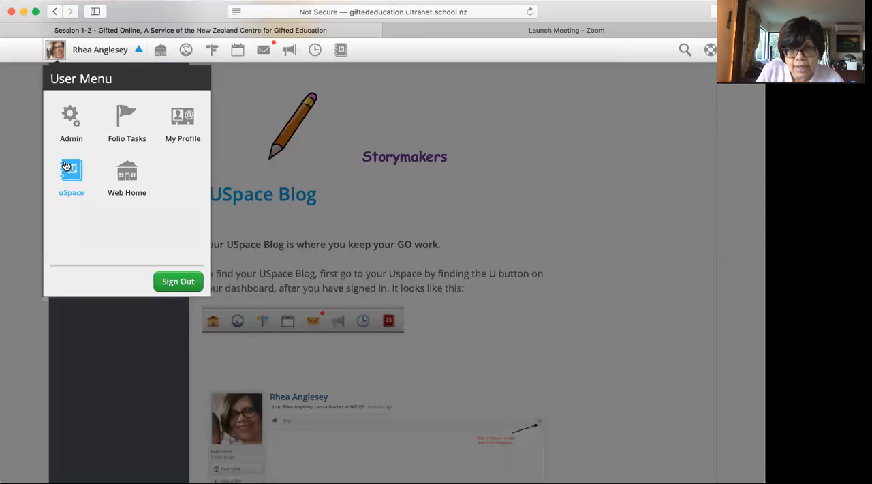
click(71, 175)
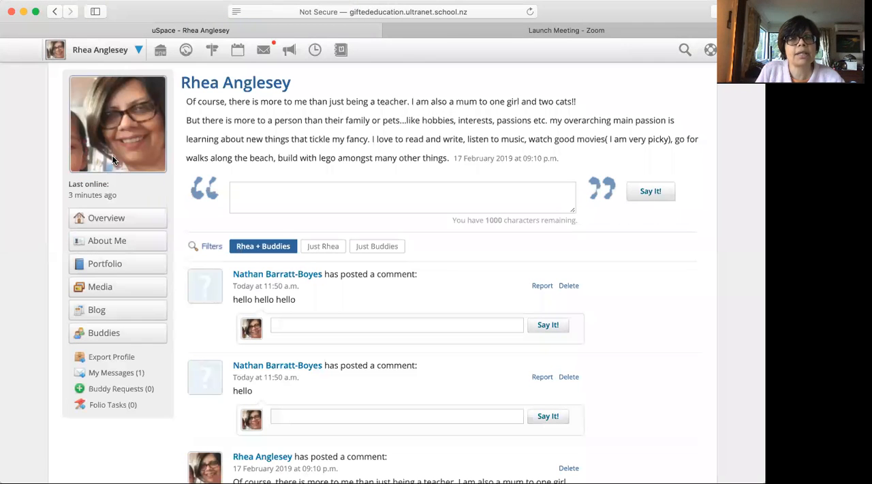
mouse_move(107, 218)
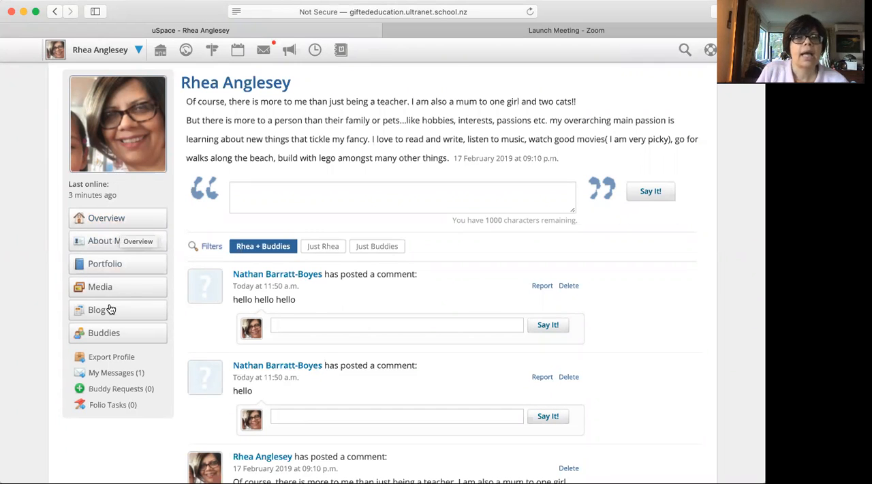
mouse_move(97, 310)
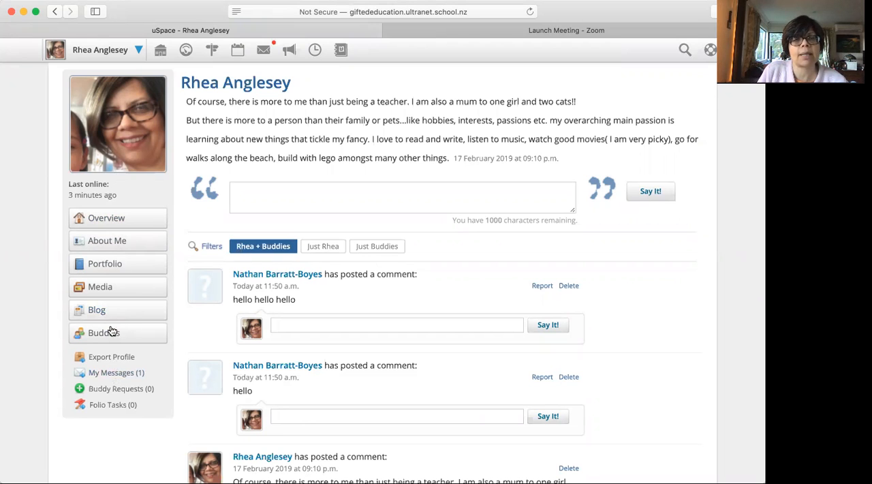
mouse_move(96, 309)
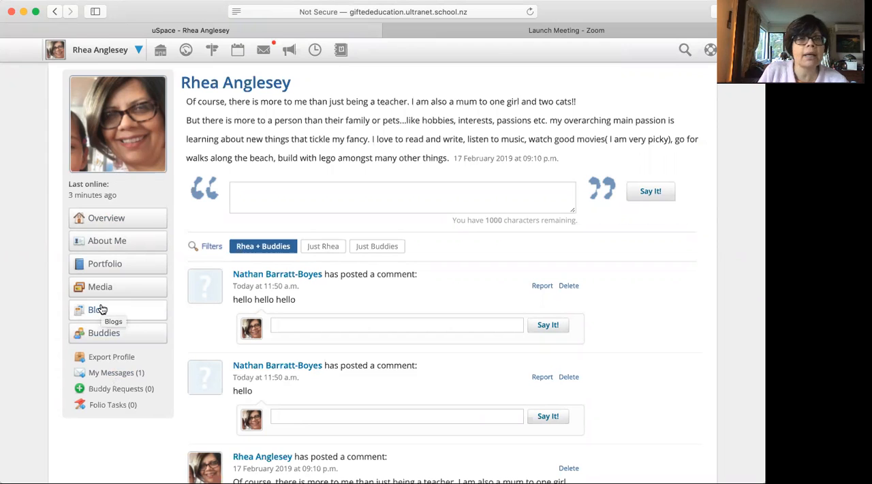
mouse_move(106, 240)
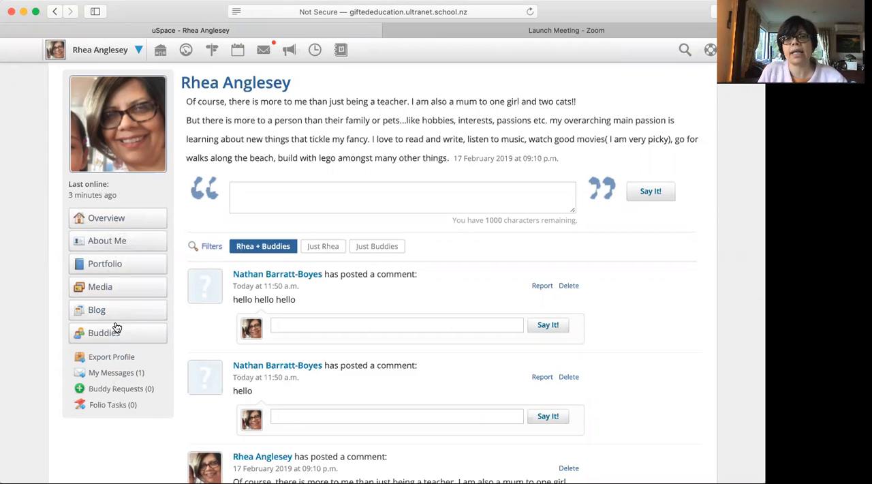
mouse_move(95, 309)
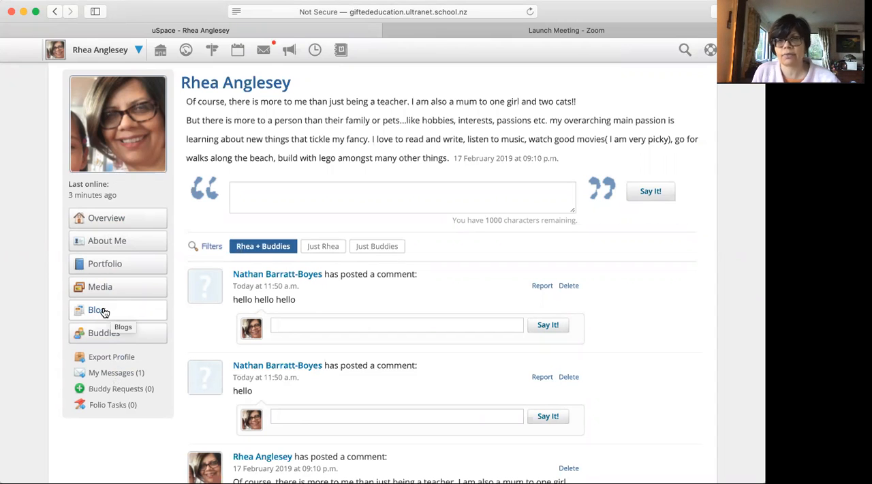
mouse_move(102, 307)
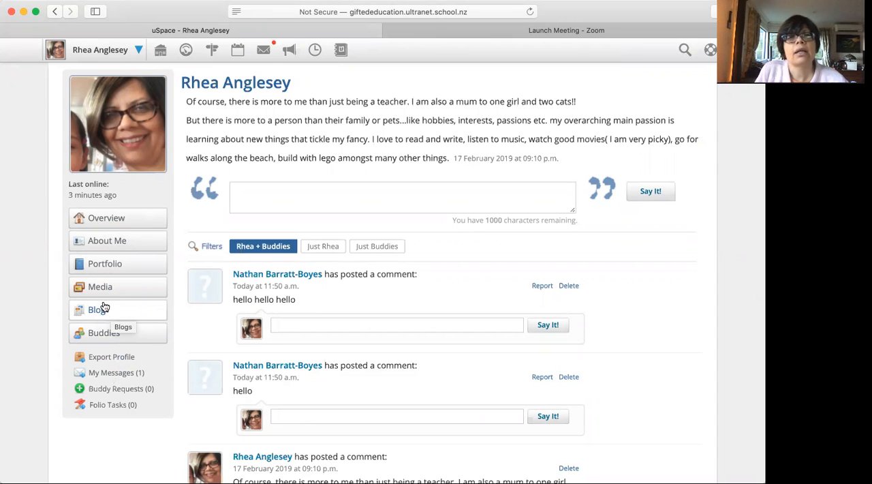
click(161, 49)
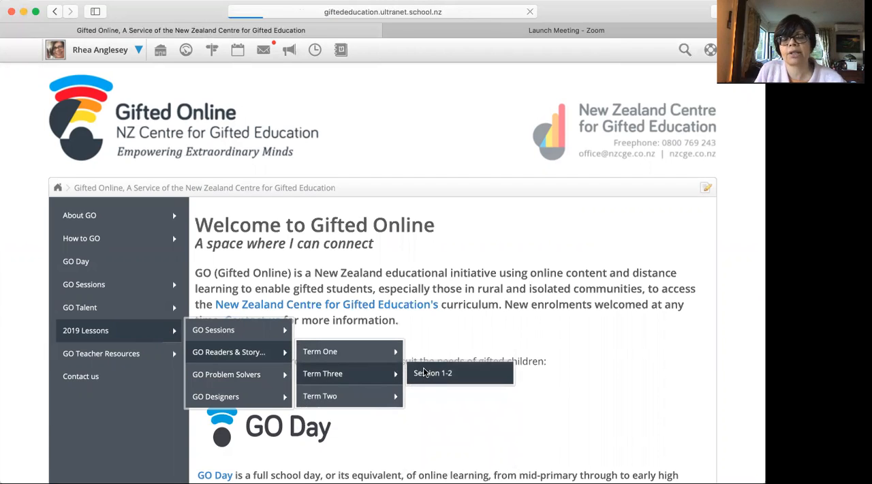
click(433, 373)
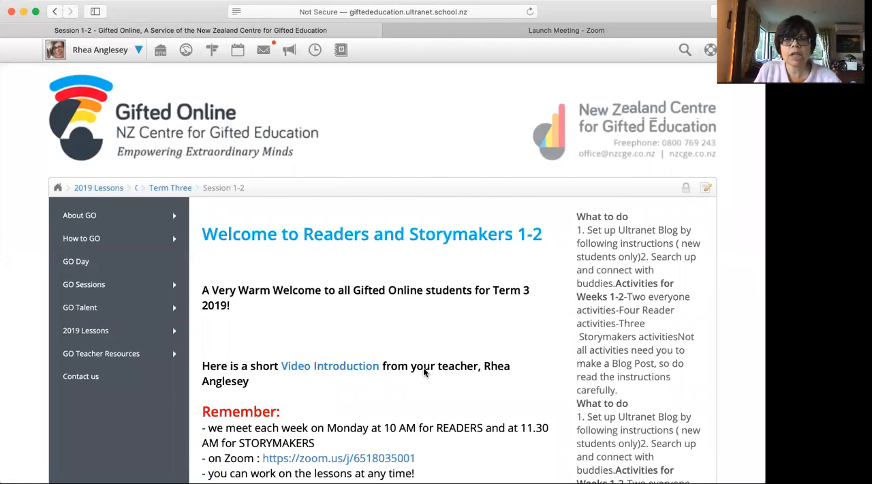
scroll(down, 3)
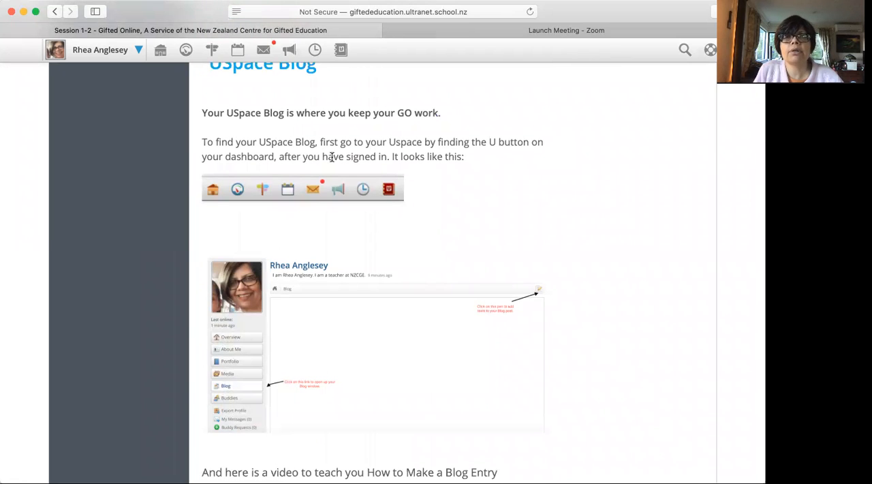
mouse_move(455, 155)
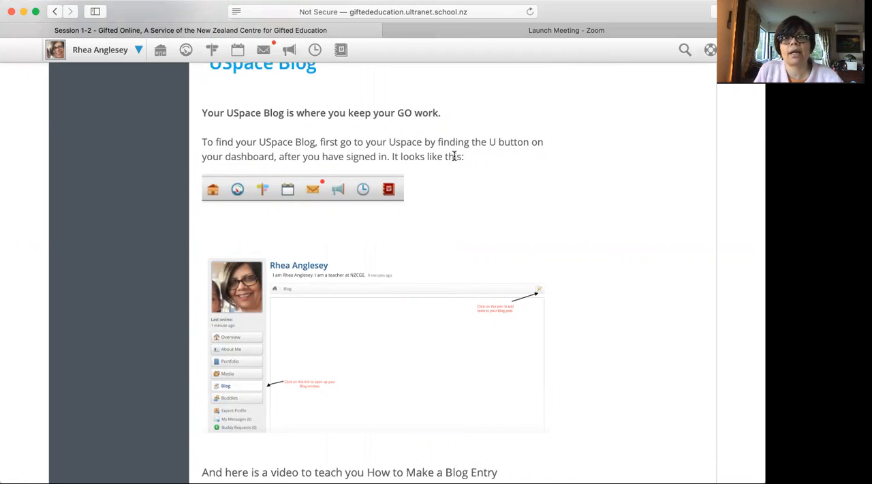
mouse_move(417, 196)
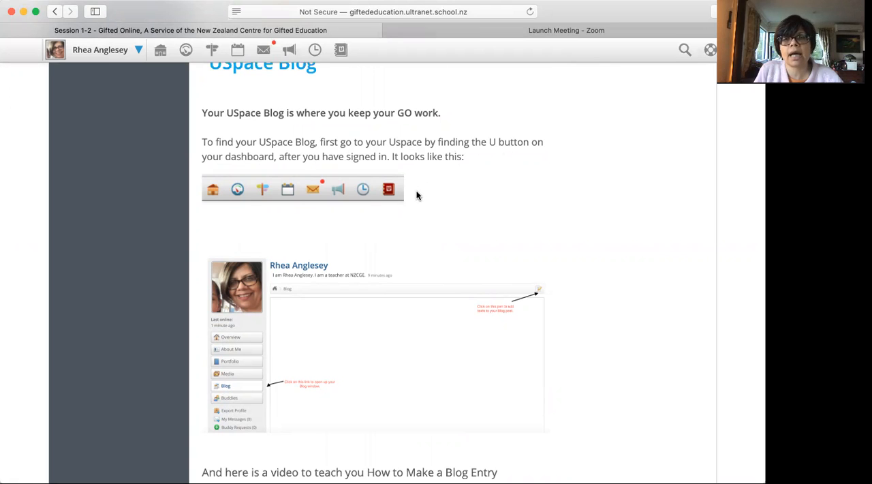
scroll(down, 3)
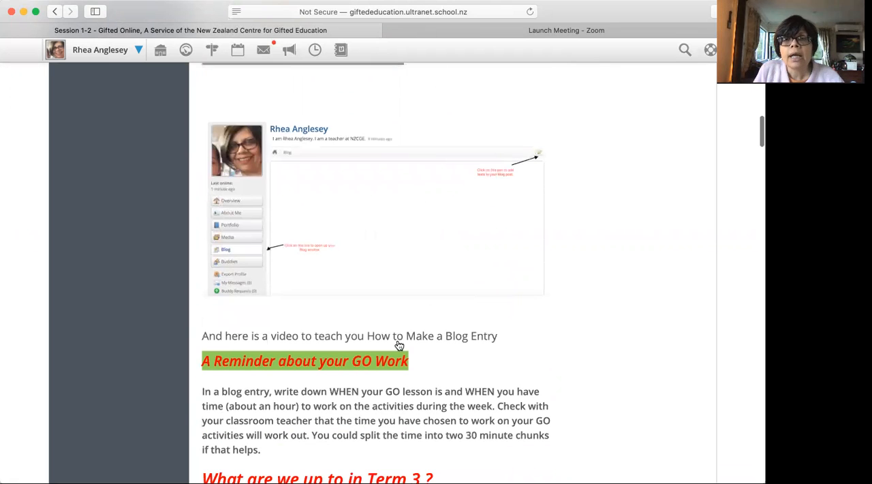
mouse_move(371, 341)
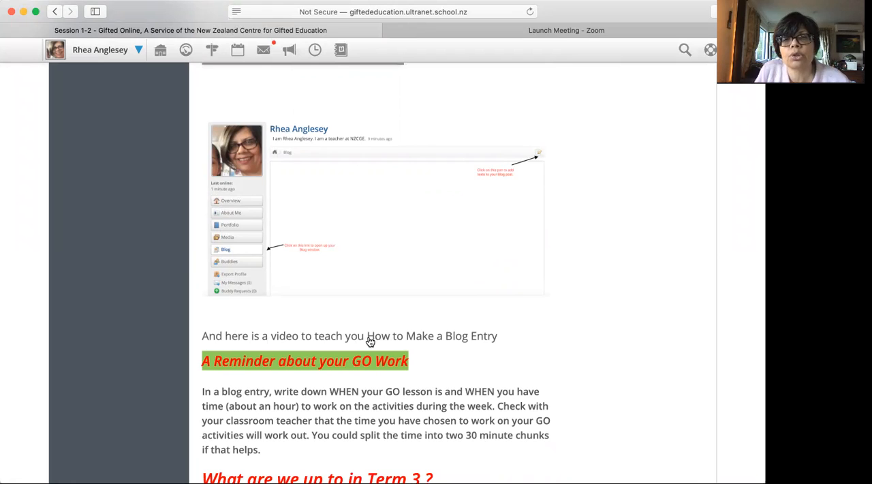
mouse_move(423, 340)
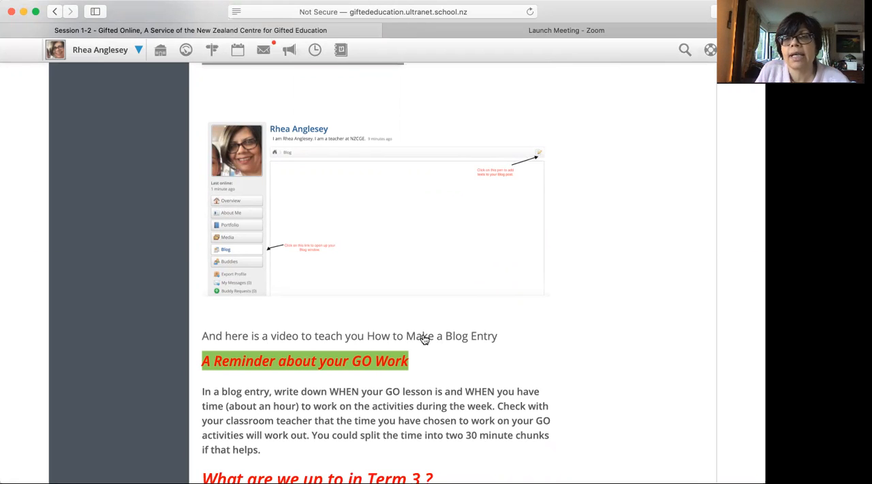
mouse_move(435, 338)
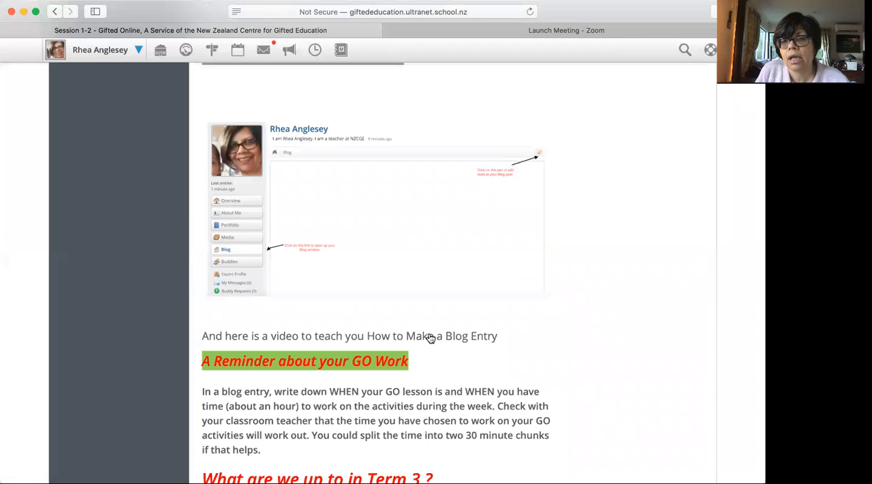
right_click(430, 335)
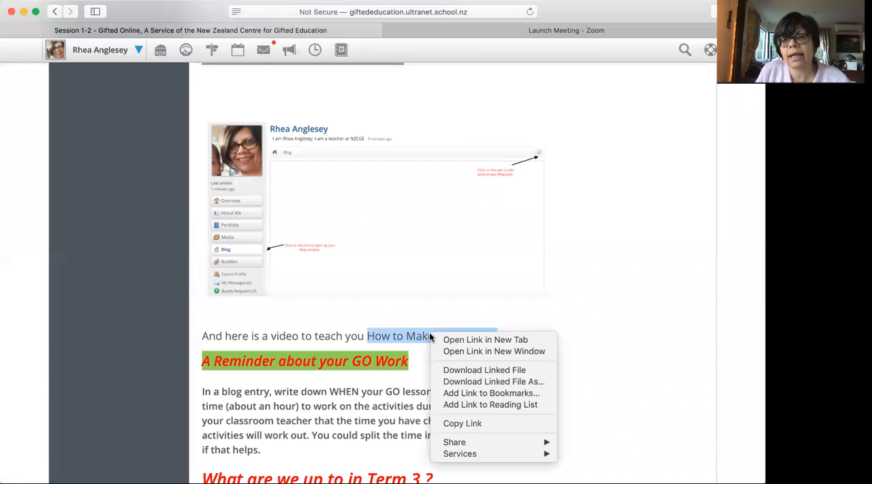
mouse_move(485, 339)
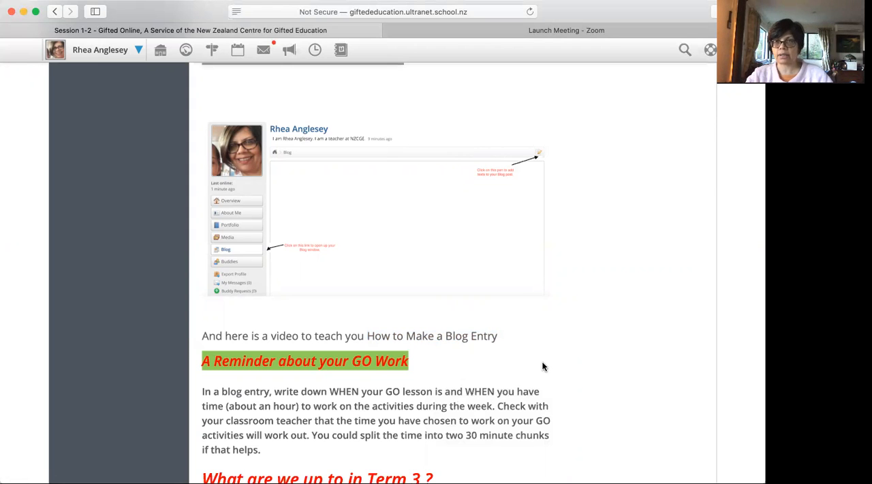
Step: Scroll through the Term 3 section and Activity 1 video to the Activity 2 favourite-genres blog tasks
scroll(down, 3)
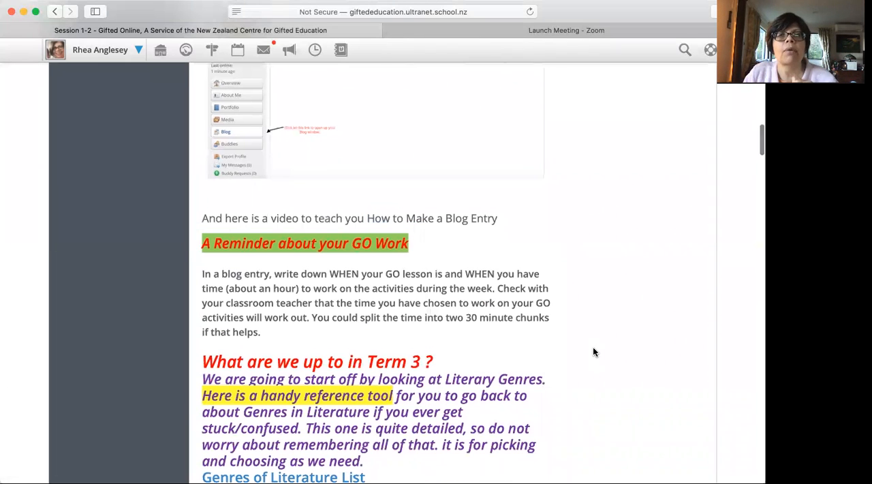
mouse_move(406, 267)
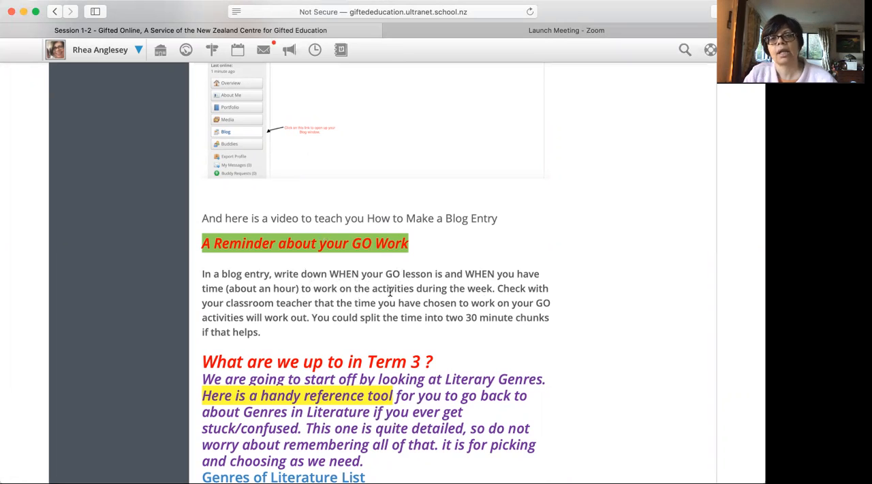
scroll(down, 3)
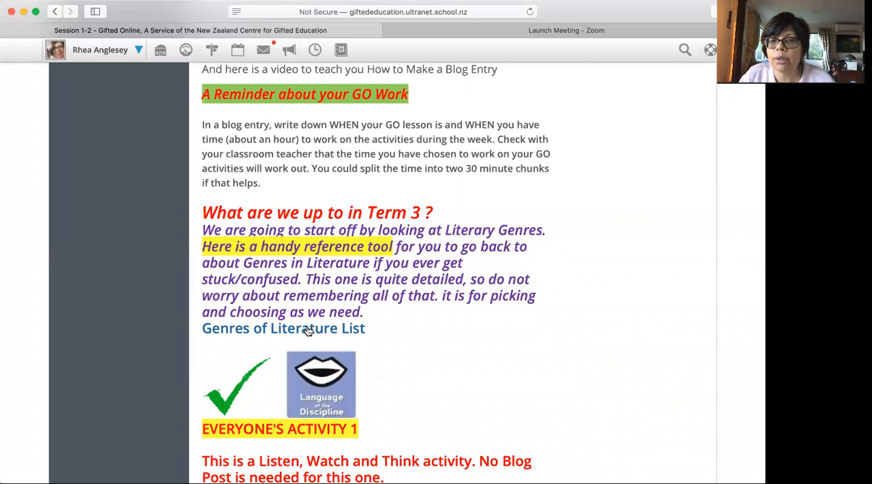
mouse_move(311, 327)
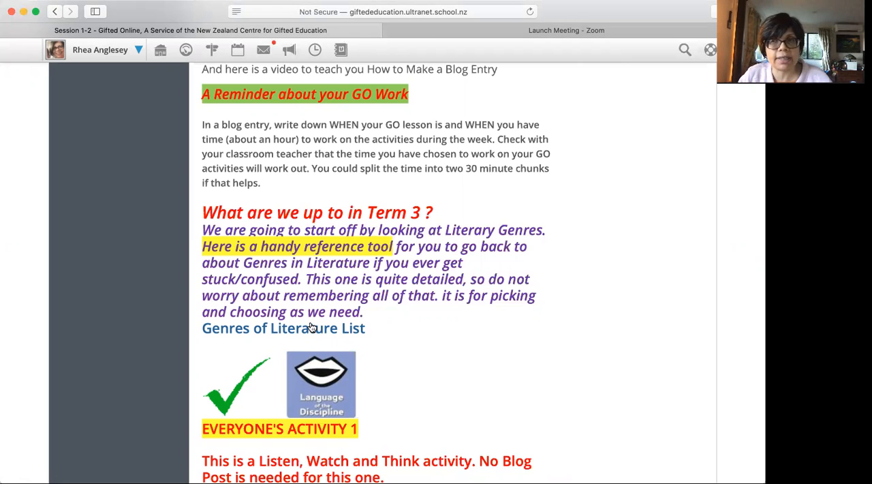
mouse_move(316, 330)
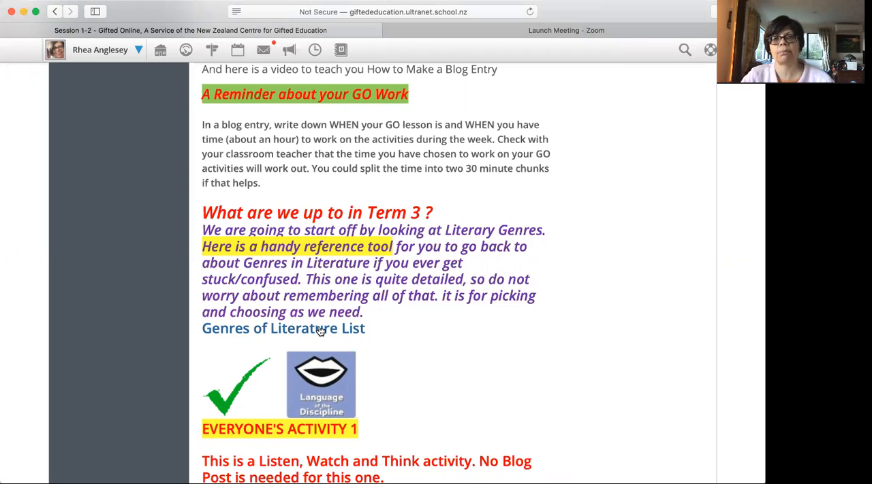
scroll(down, 3)
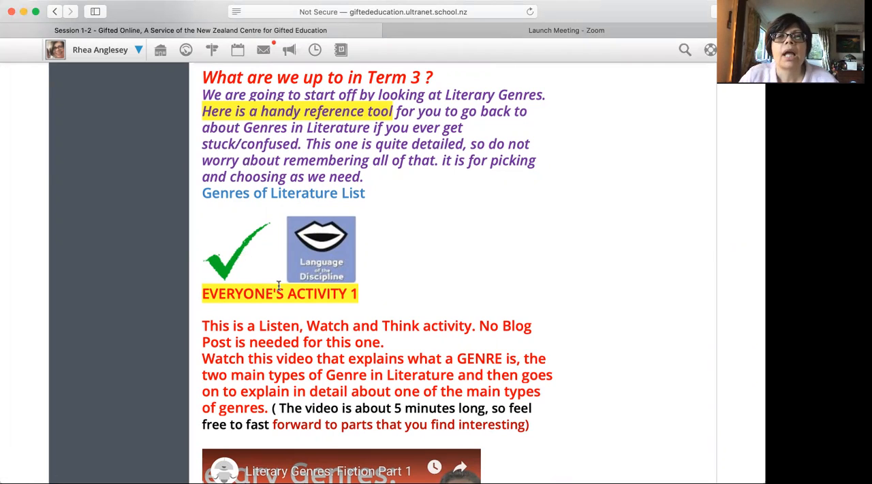
mouse_move(313, 231)
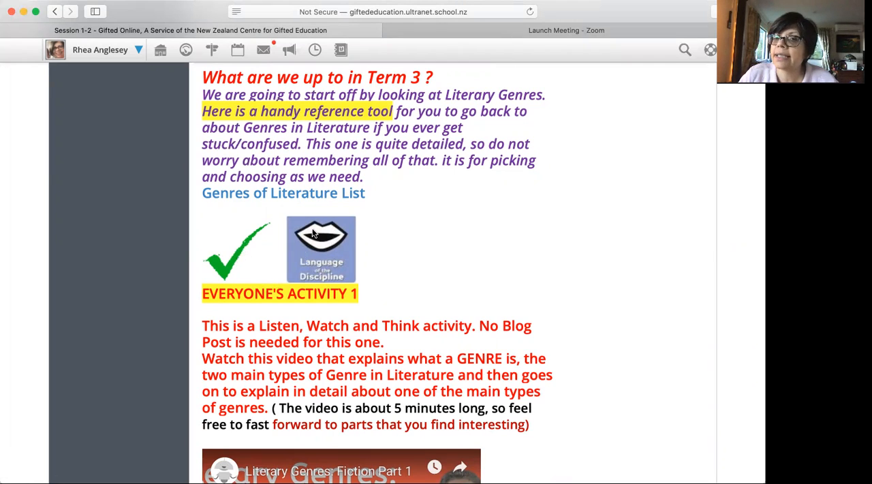
mouse_move(313, 245)
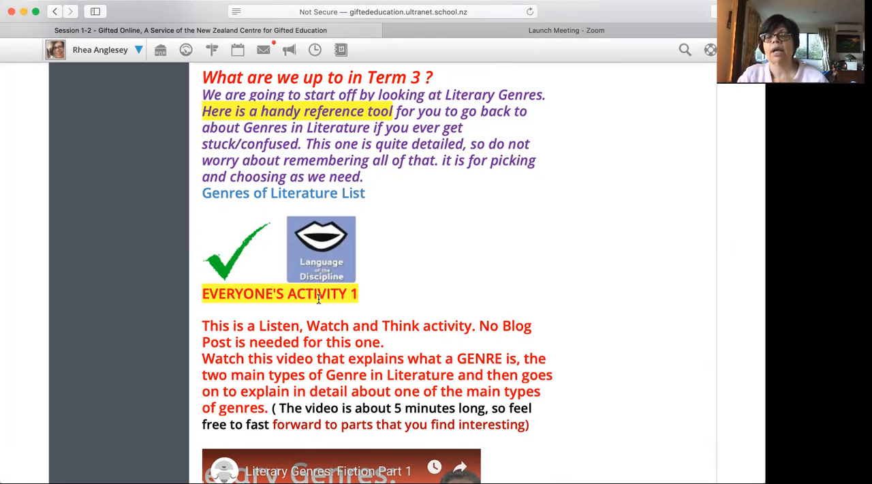
scroll(down, 3)
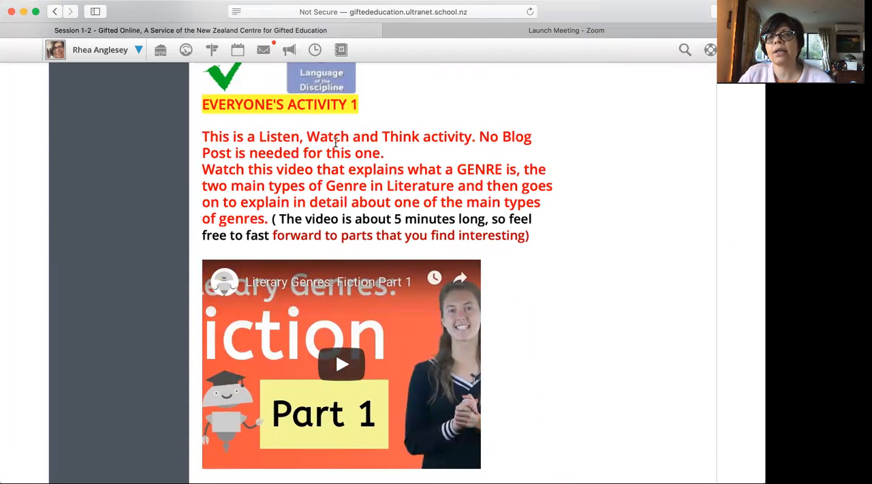
mouse_move(490, 131)
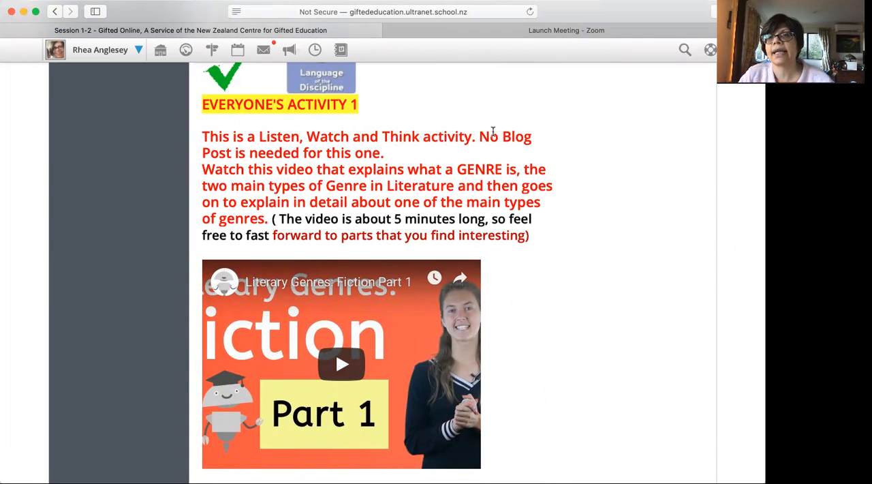
mouse_move(368, 289)
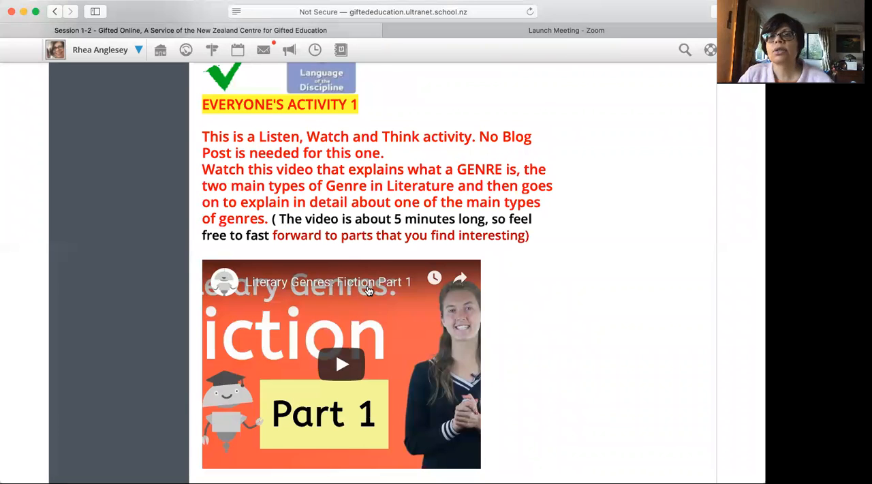
scroll(down, 3)
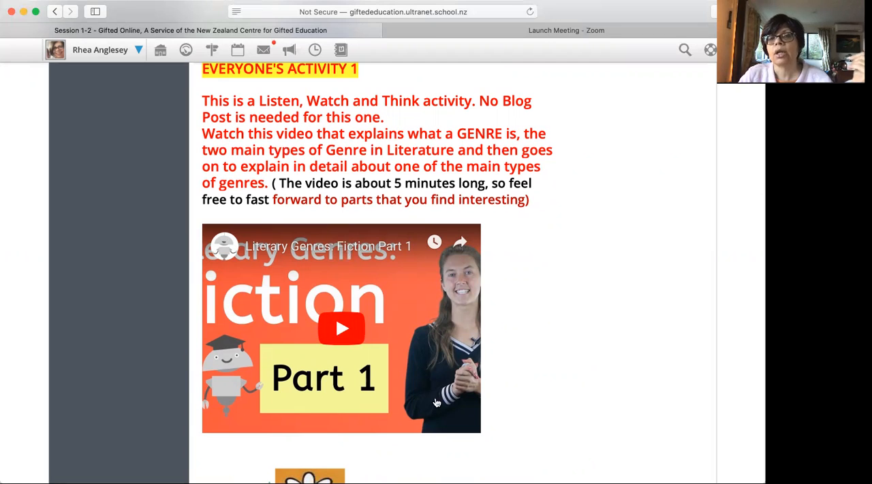
mouse_move(442, 419)
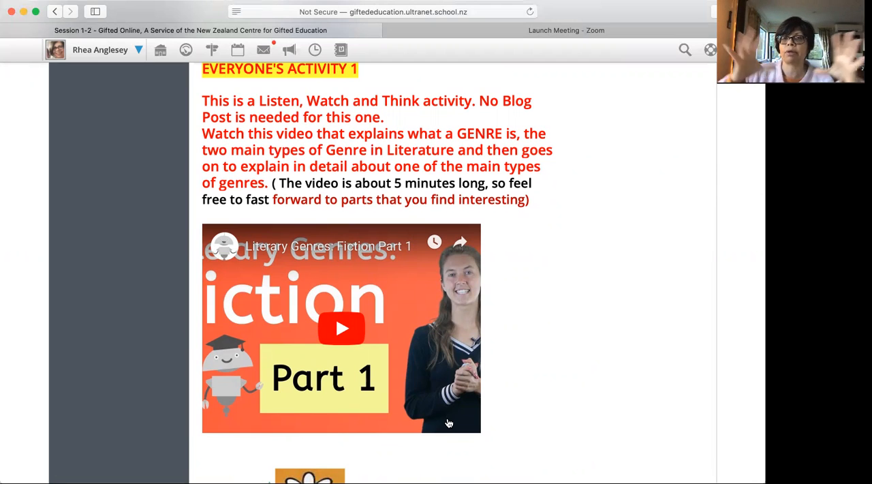
scroll(down, 3)
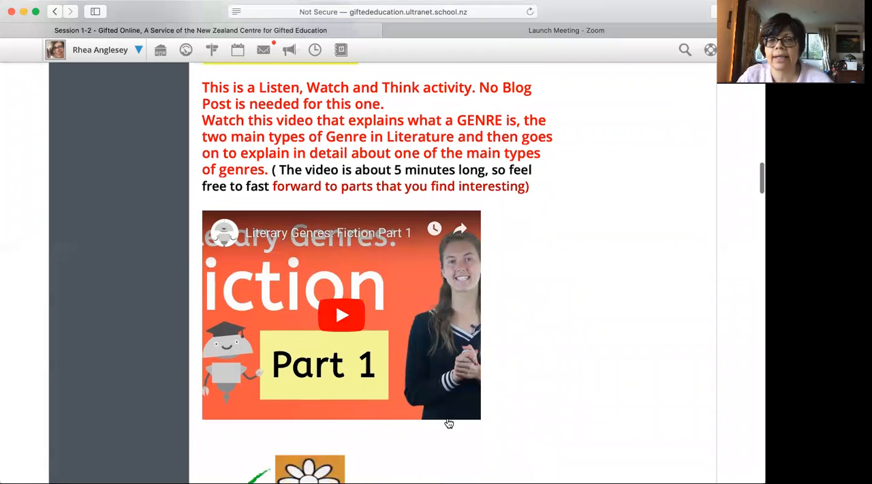
scroll(down, 3)
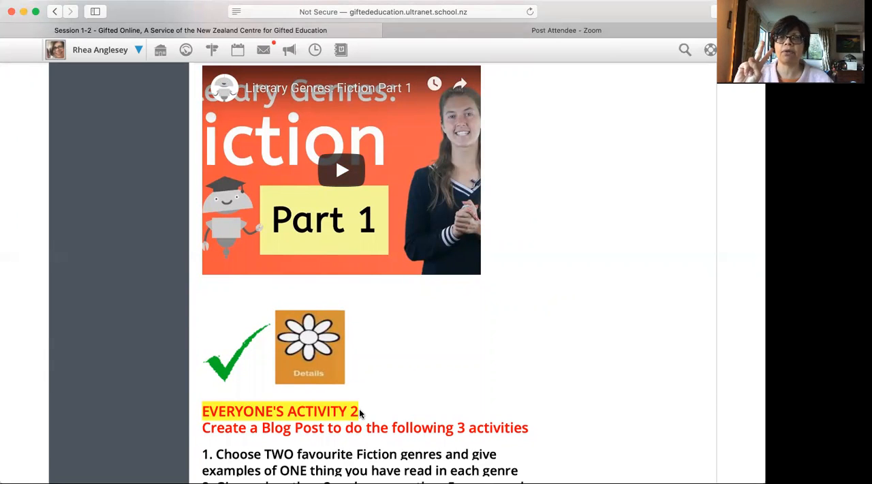
scroll(down, 3)
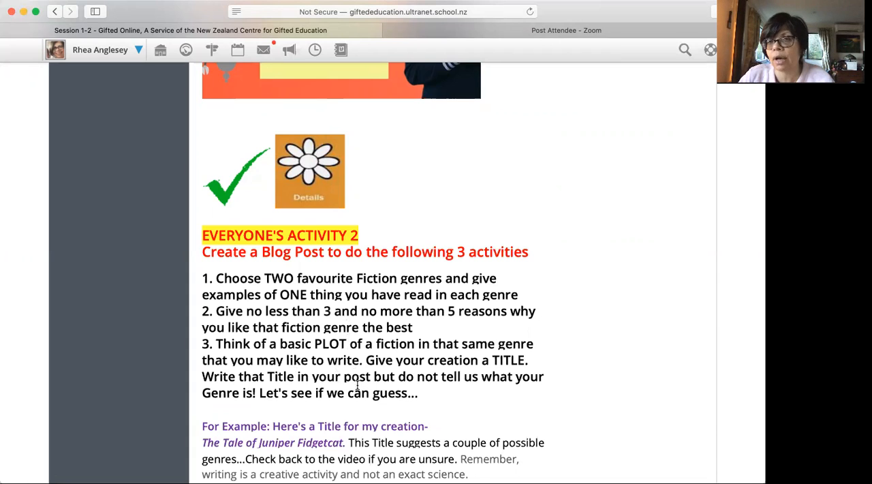
mouse_move(188, 144)
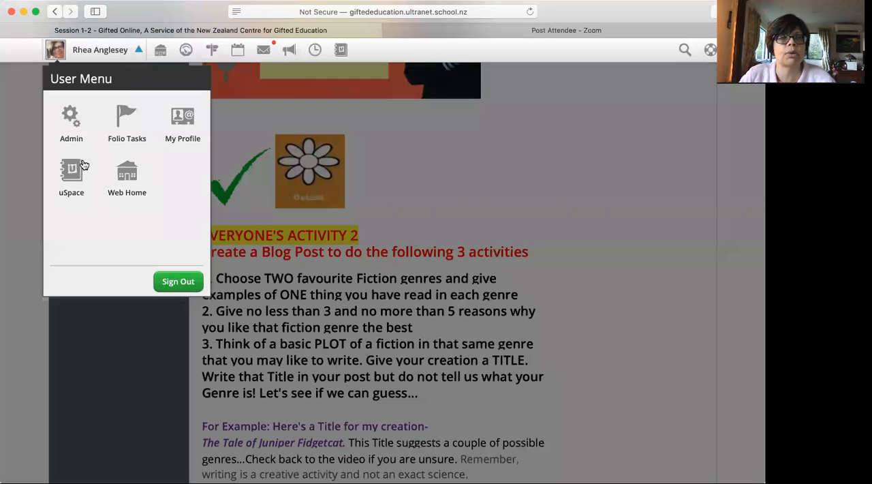
Step: Visit uSpace My Messages, start and close a Compose Message form, then return to the lesson list
click(71, 180)
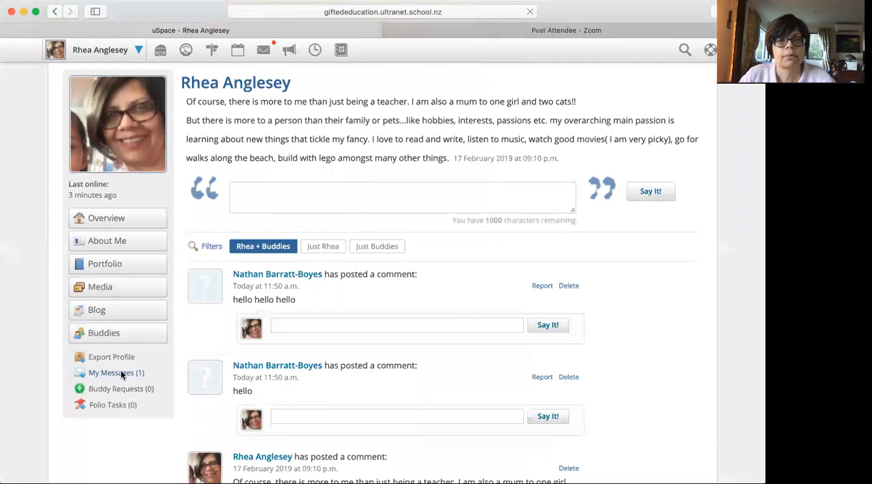
click(112, 372)
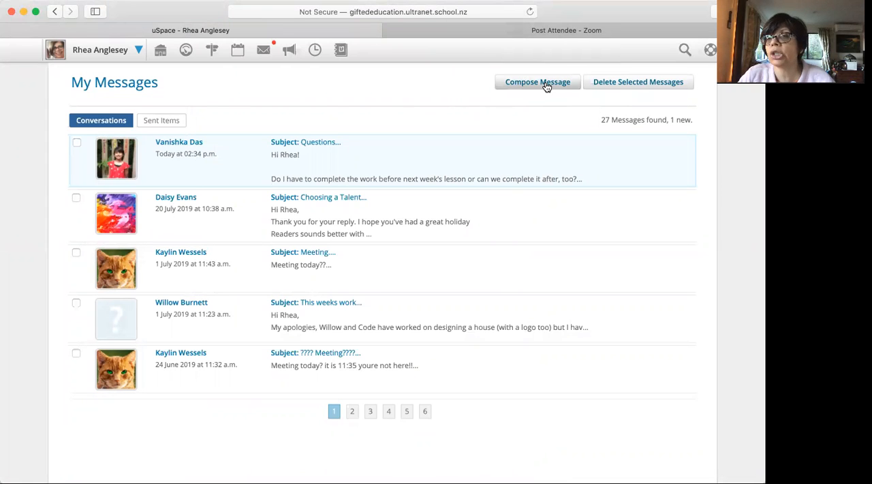
mouse_move(525, 93)
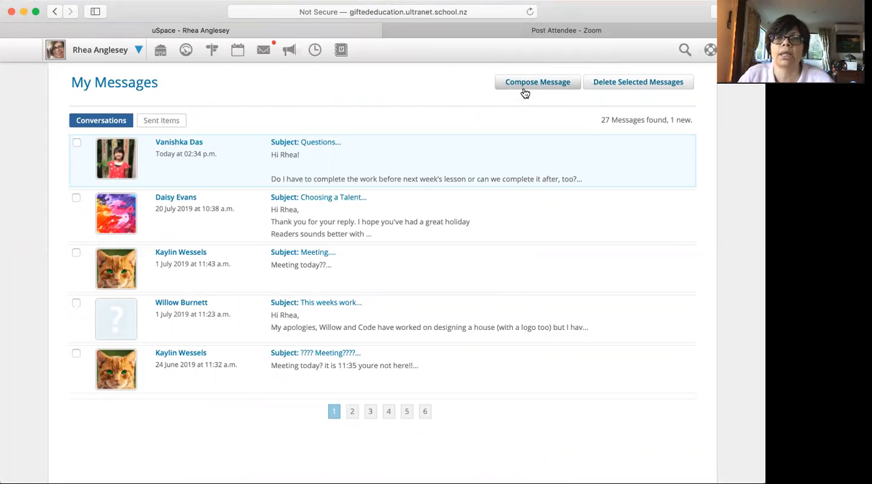
click(537, 82)
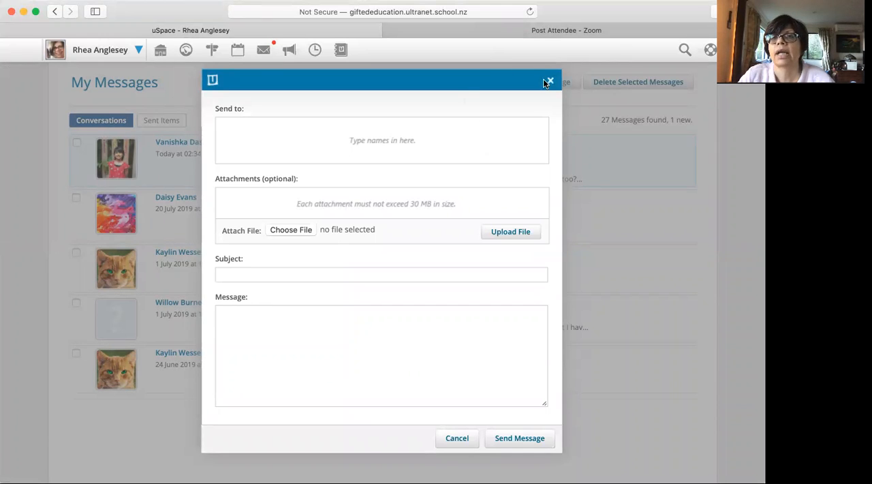
click(549, 80)
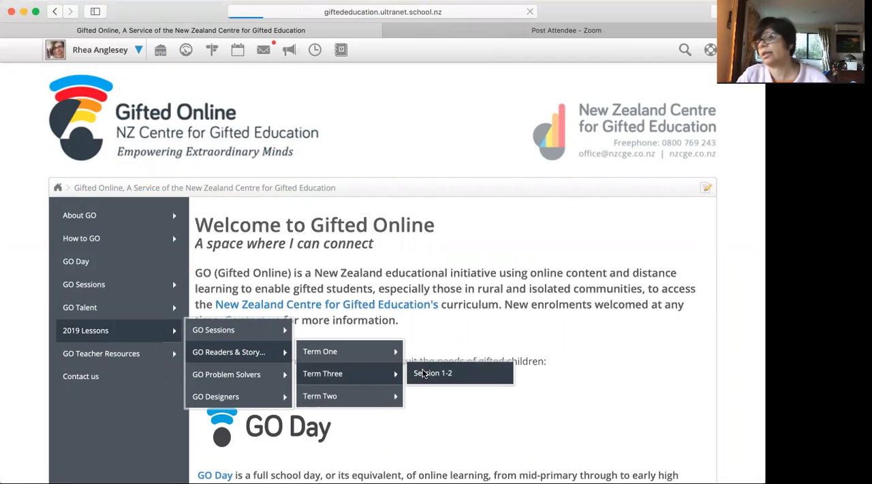
click(434, 374)
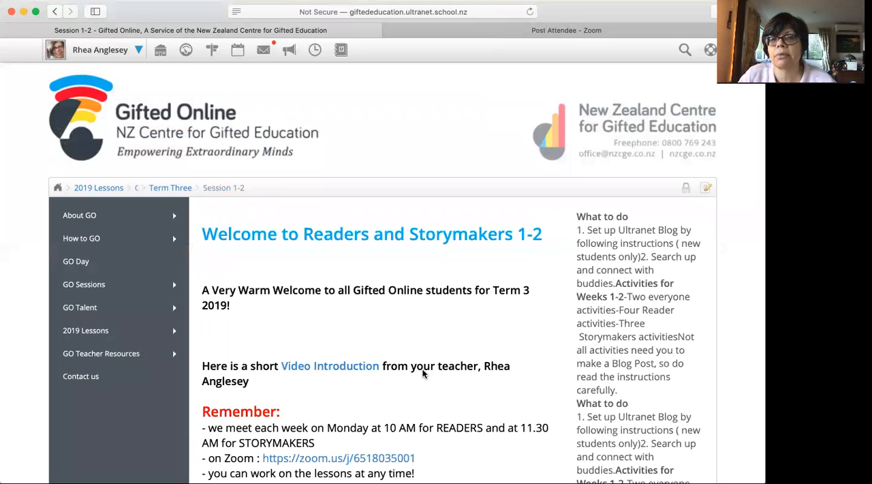
Step: Scroll past Readers Activity 4 to the Storymaker Activities heading and its Activity 1 poem task
scroll(down, 3)
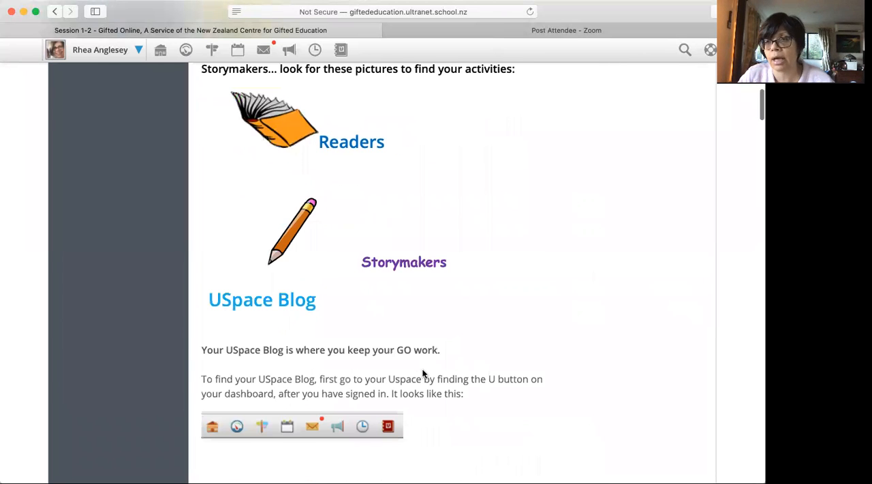
scroll(down, 3)
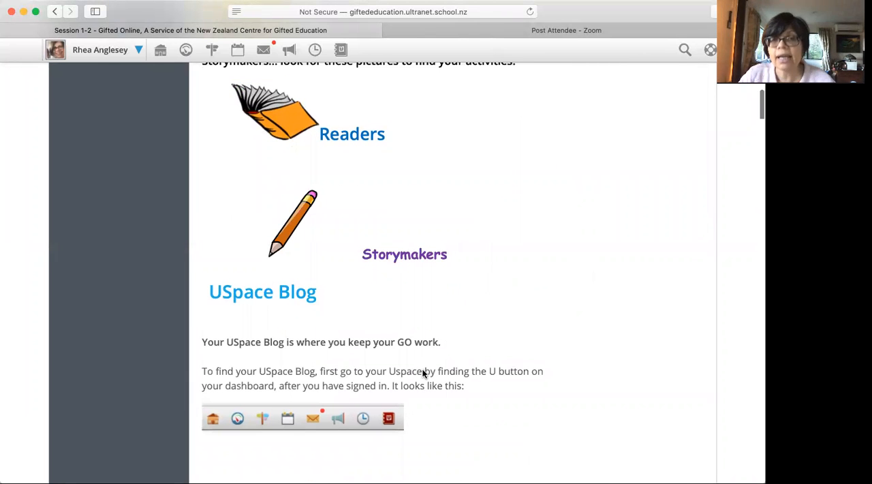
scroll(down, 3)
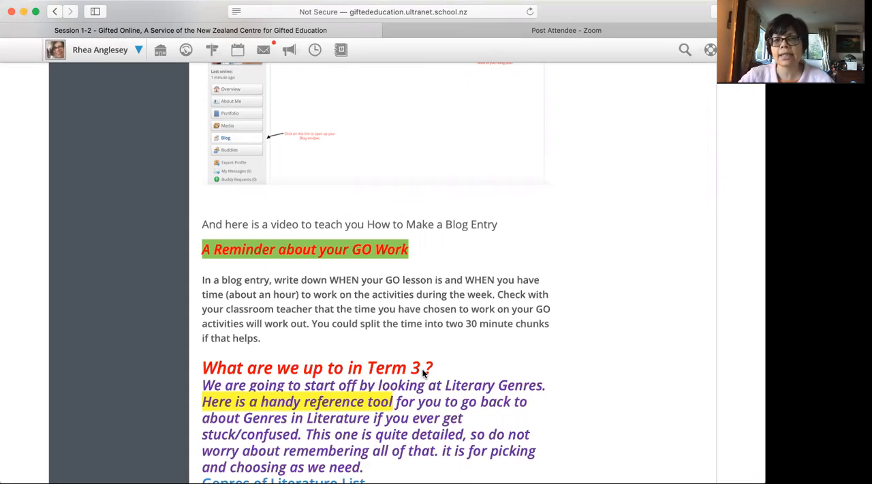
scroll(down, 3)
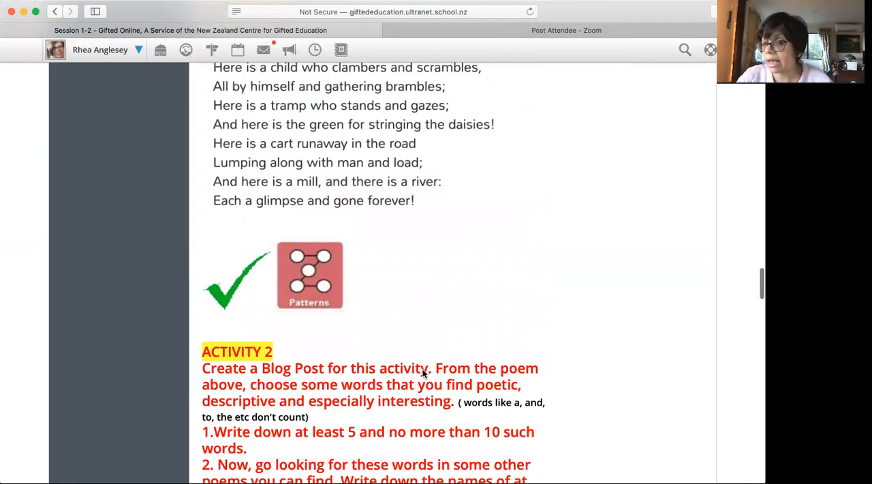
scroll(down, 3)
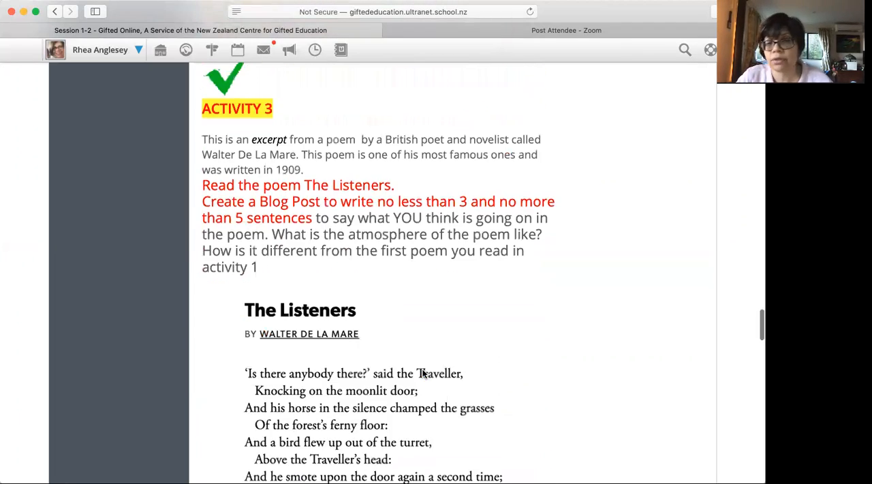
scroll(down, 3)
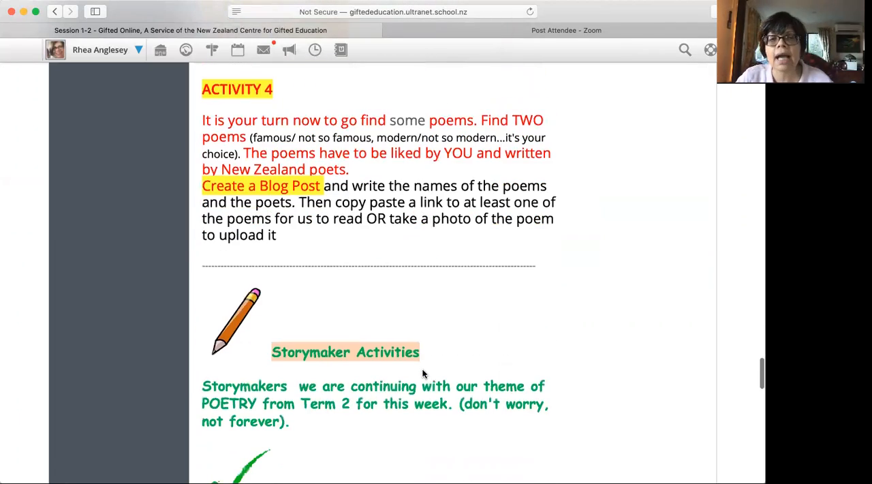
mouse_move(317, 344)
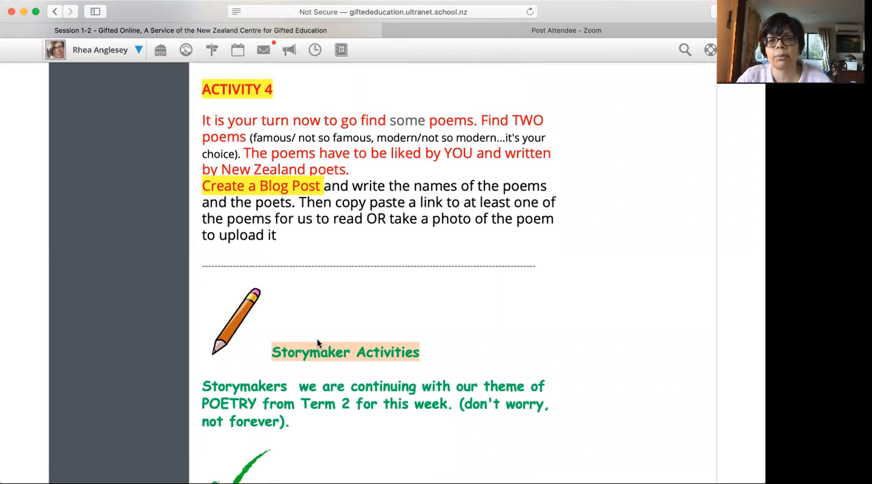
scroll(down, 3)
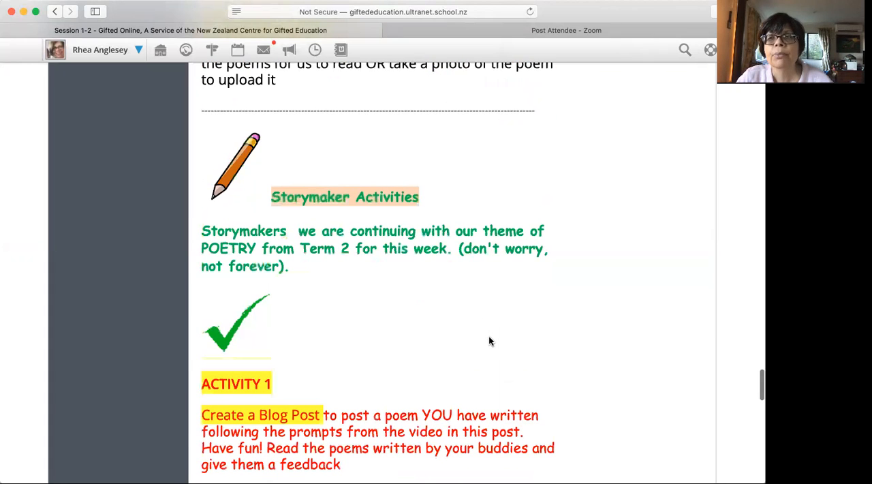
scroll(down, 3)
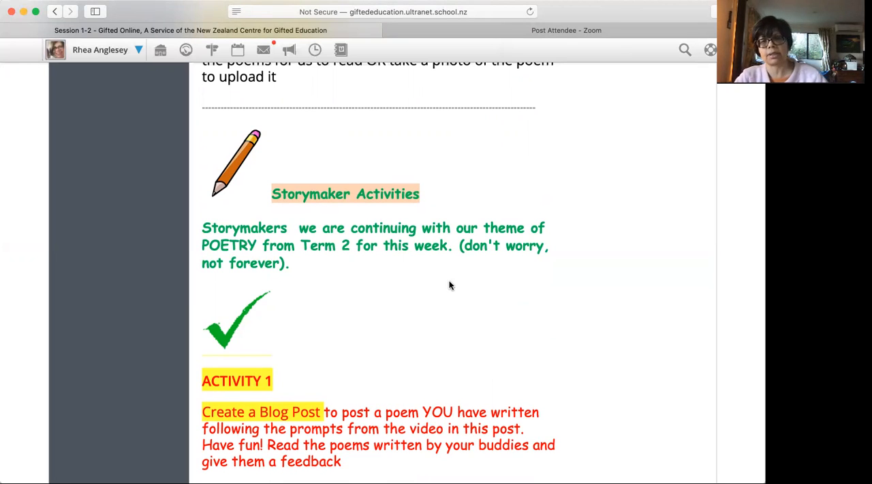
Step: Scroll past the Activity 1 video until Activity 2's snowball poem and Activity 3's heading show
scroll(down, 3)
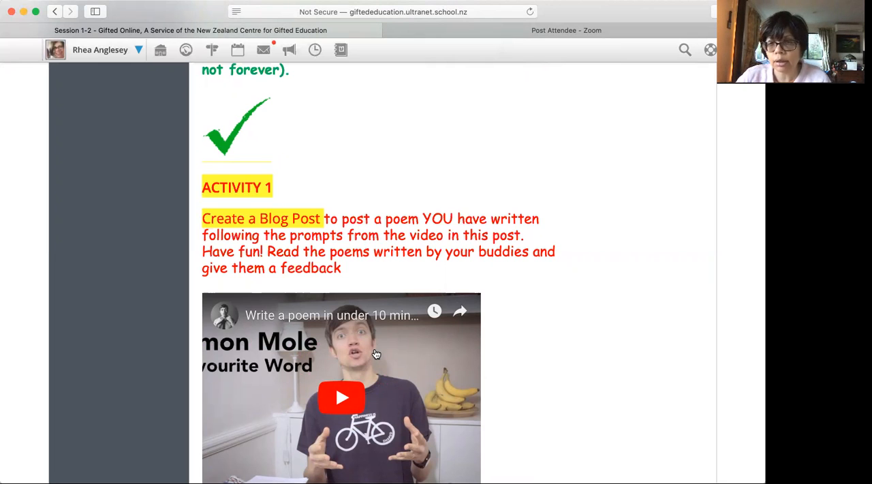
scroll(down, 3)
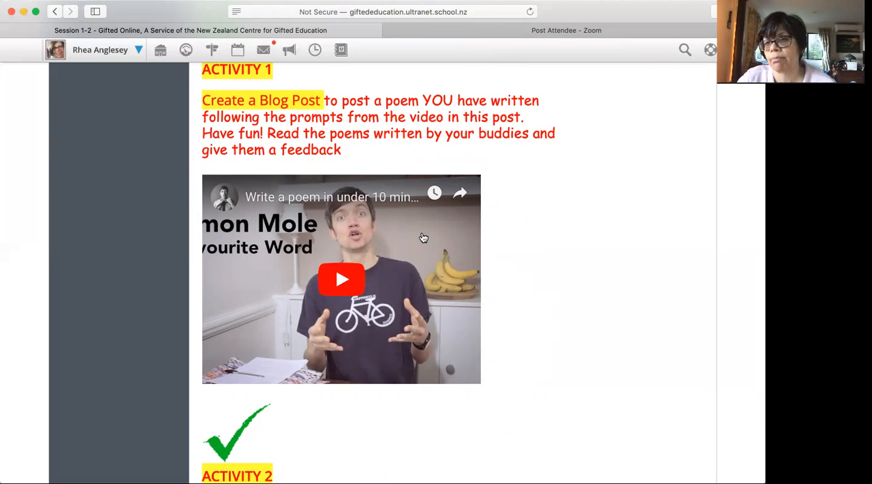
mouse_move(376, 239)
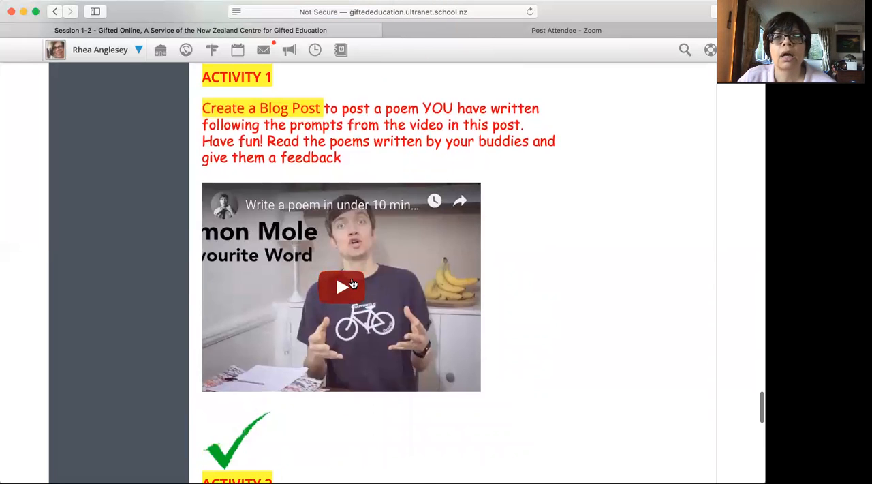
scroll(down, 3)
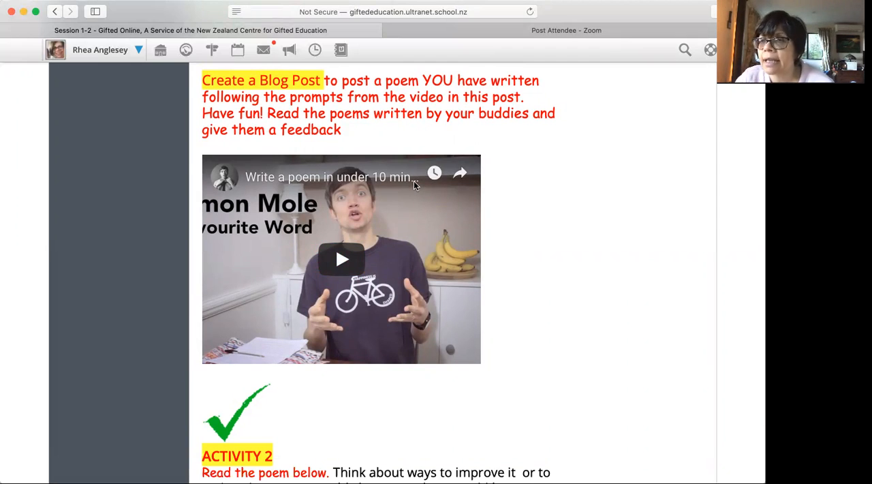
scroll(down, 3)
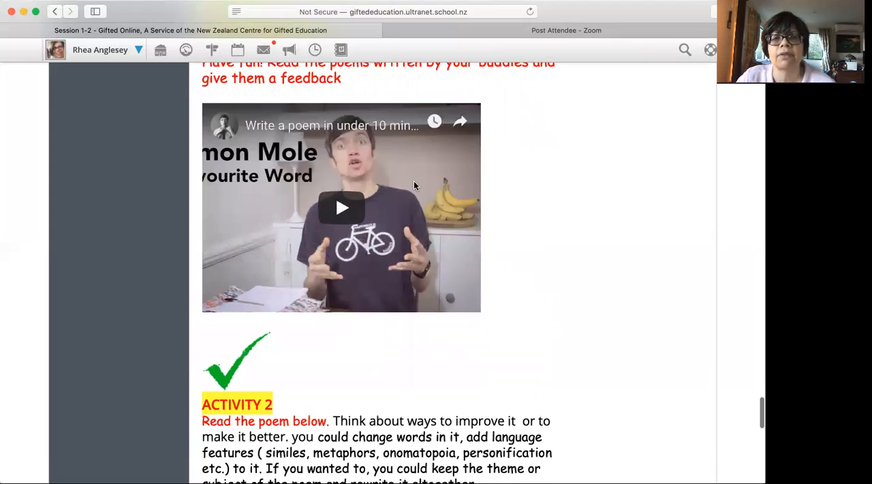
scroll(down, 3)
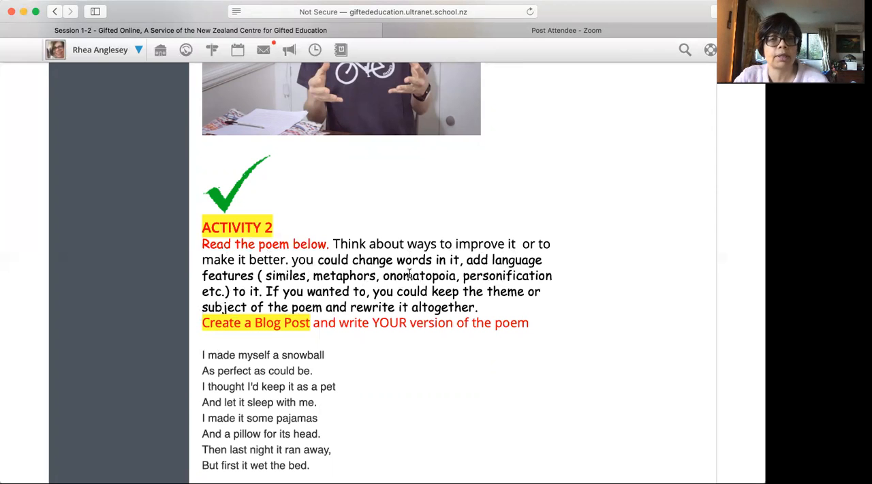
scroll(down, 3)
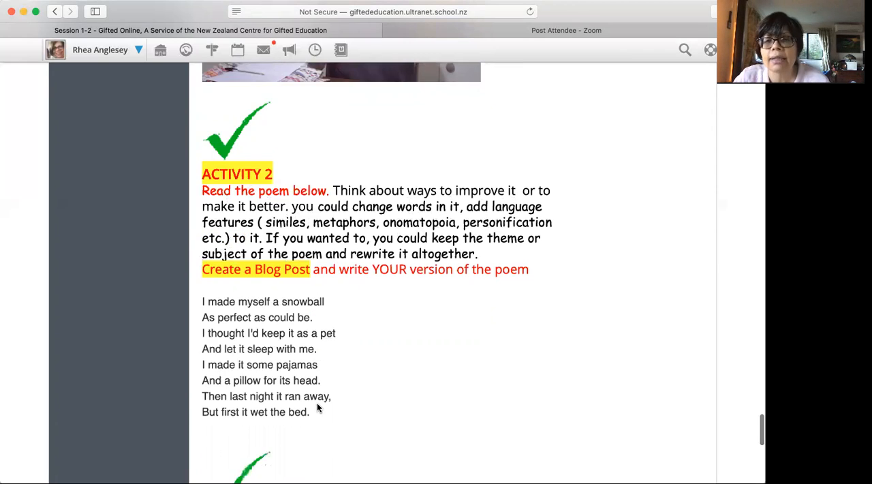
scroll(down, 3)
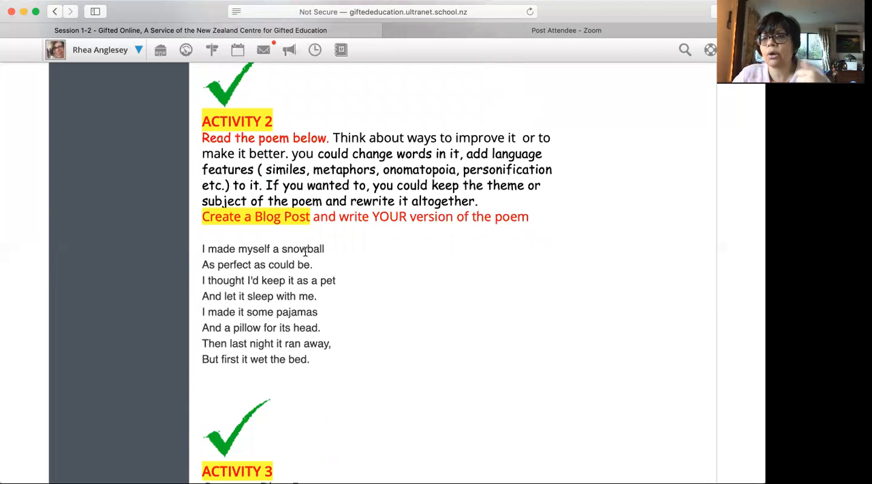
Step: Scroll to Activity 3's ice-cream poem task and closing note, then back up to the Storymaker heading
scroll(down, 3)
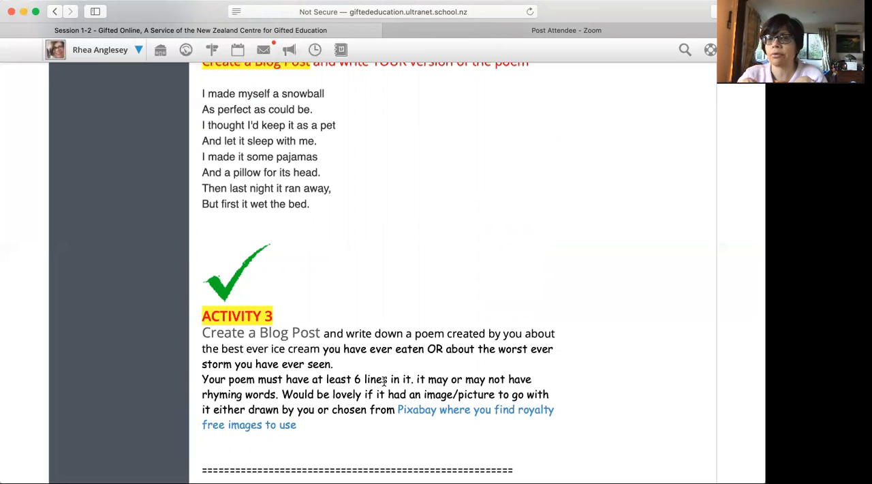
mouse_move(493, 441)
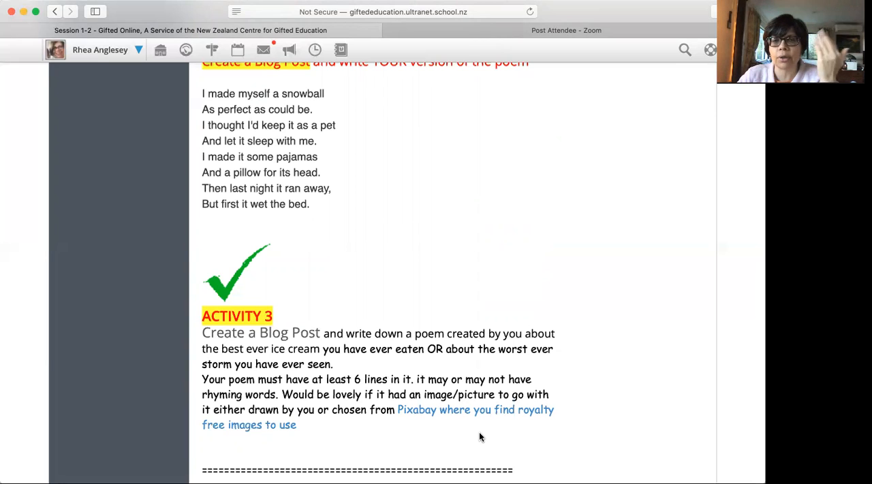
mouse_move(422, 412)
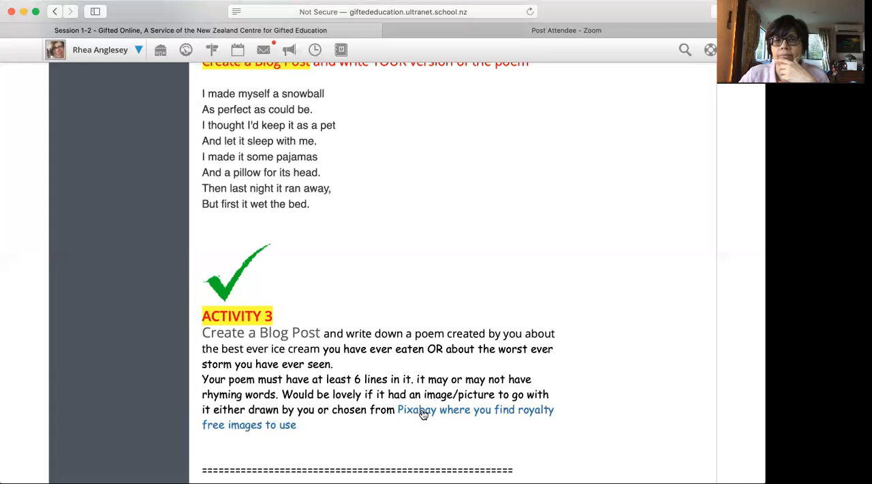
scroll(down, 3)
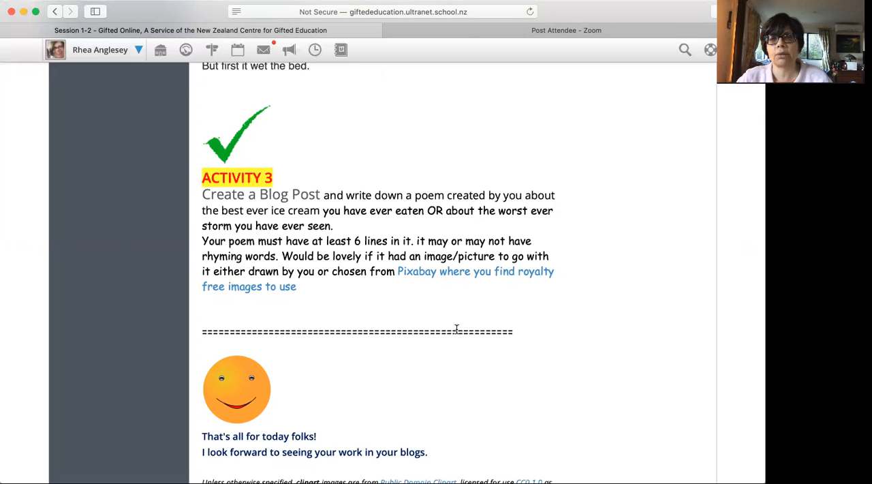
mouse_move(487, 288)
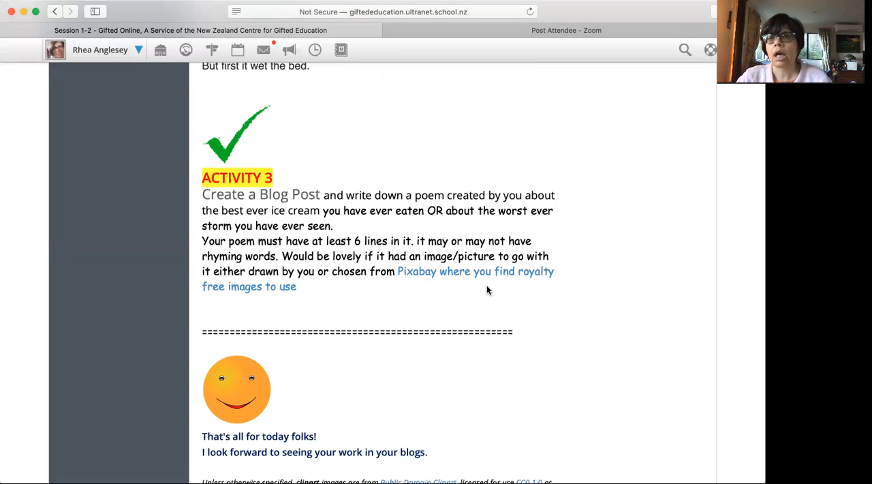
scroll(up, 3)
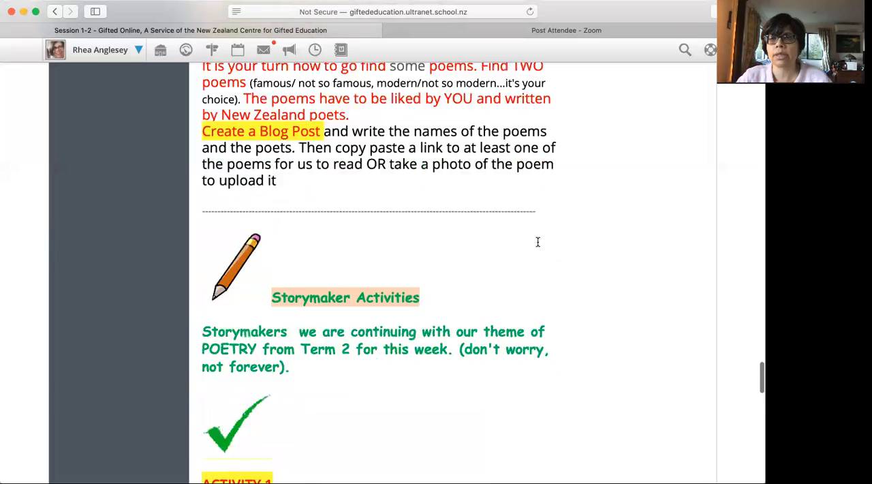
Step: Scroll back to the top of the lesson page showing the welcome text and What to do summary
scroll(down, 3)
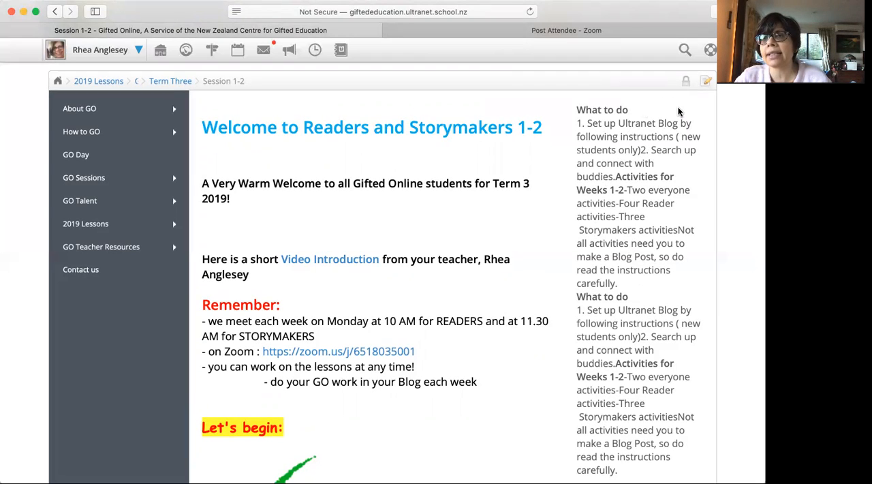
mouse_move(462, 61)
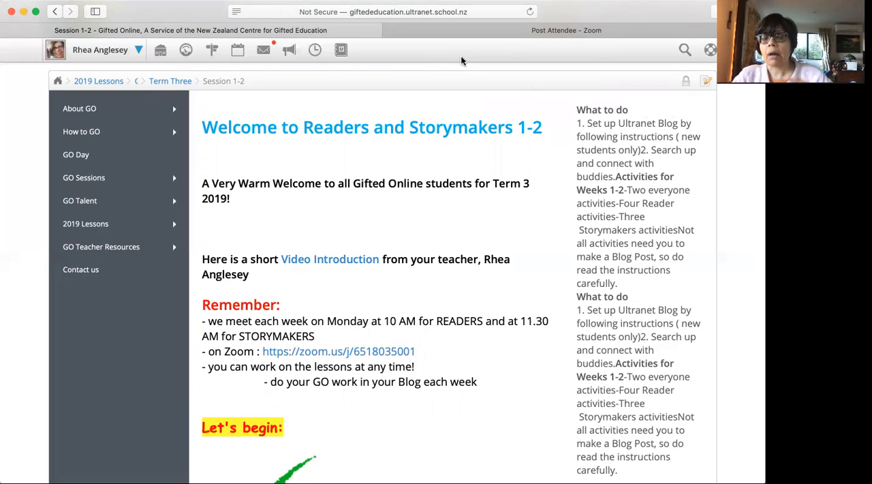
mouse_move(619, 73)
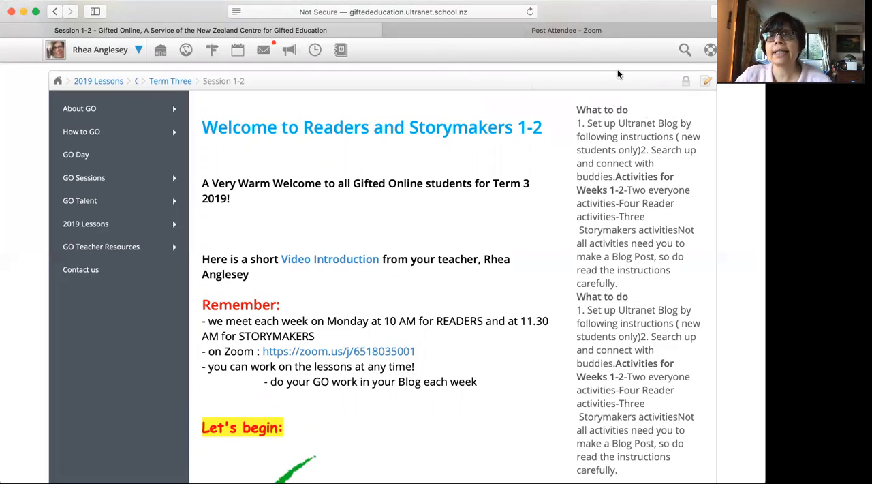
mouse_move(424, 8)
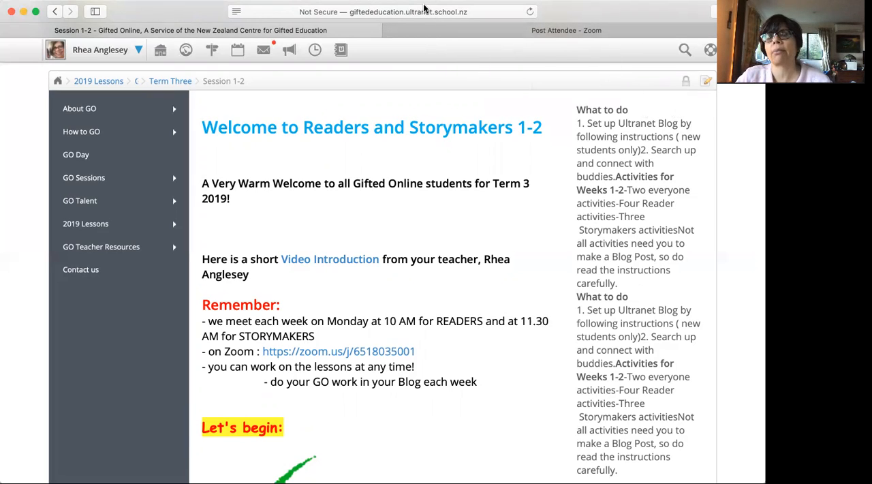